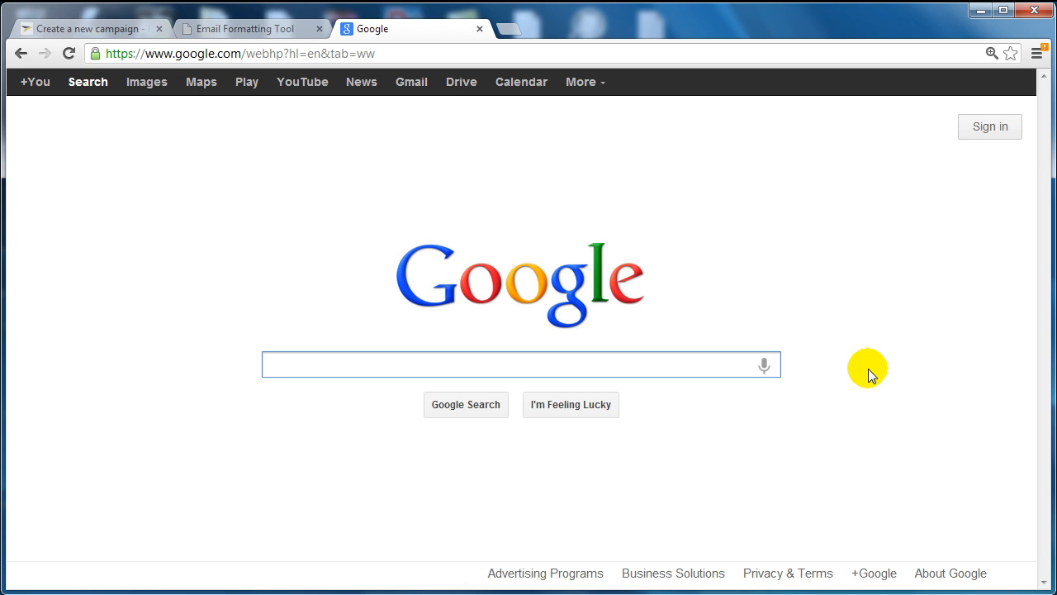
- Search Google for 'Kompozer' and open the official kompozer.net site
type("Kompozer")
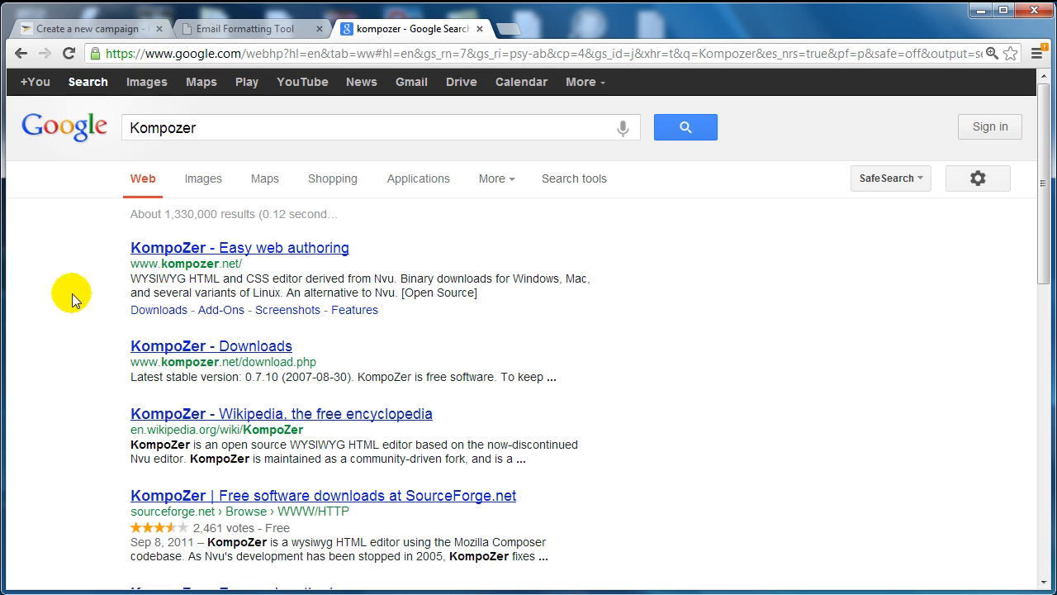
left_click(239, 248)
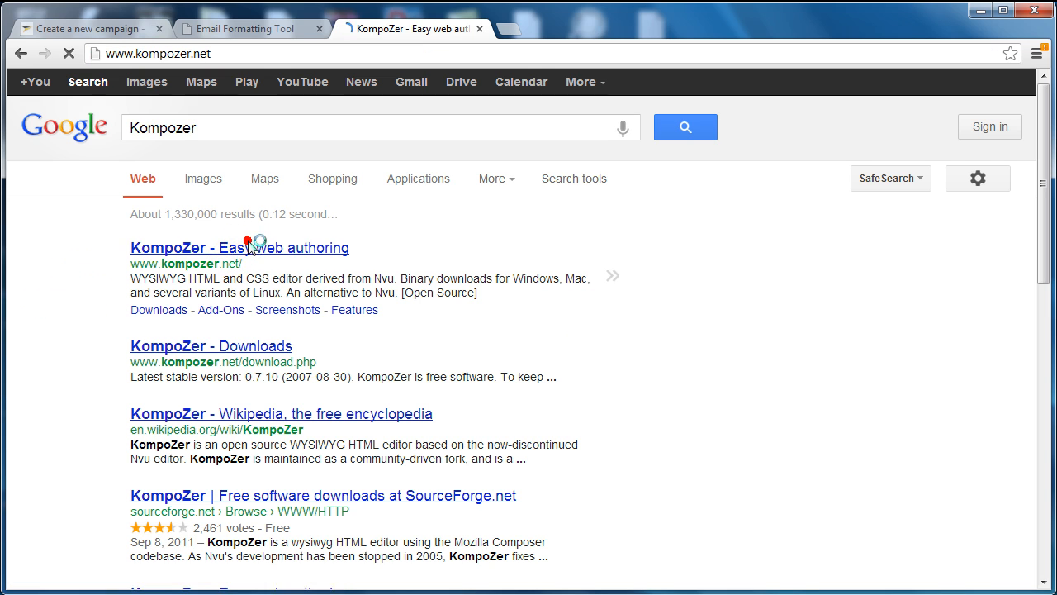
left_click(239, 248)
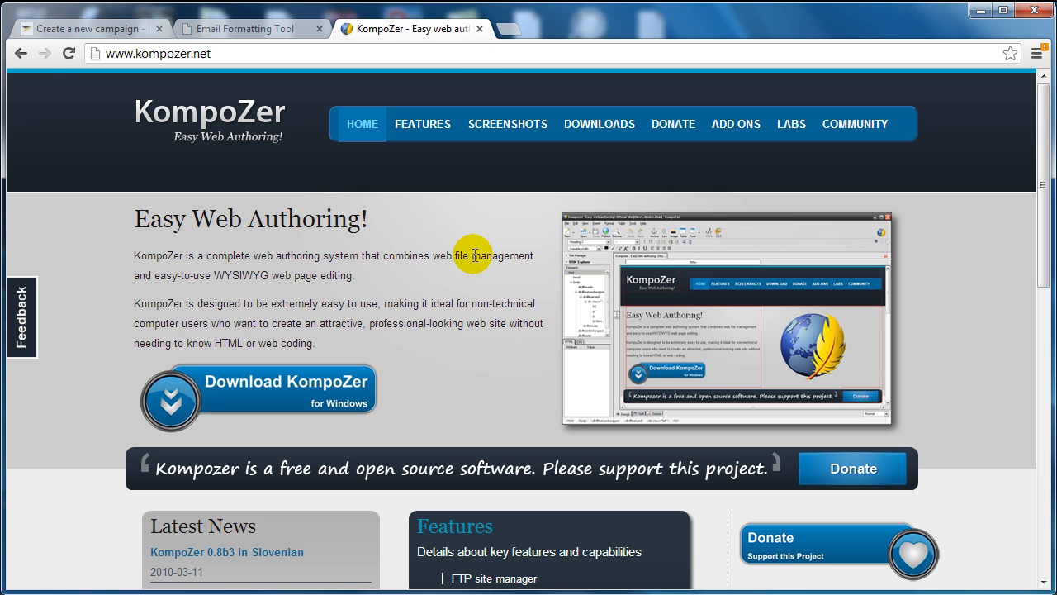
mouse_move(466, 370)
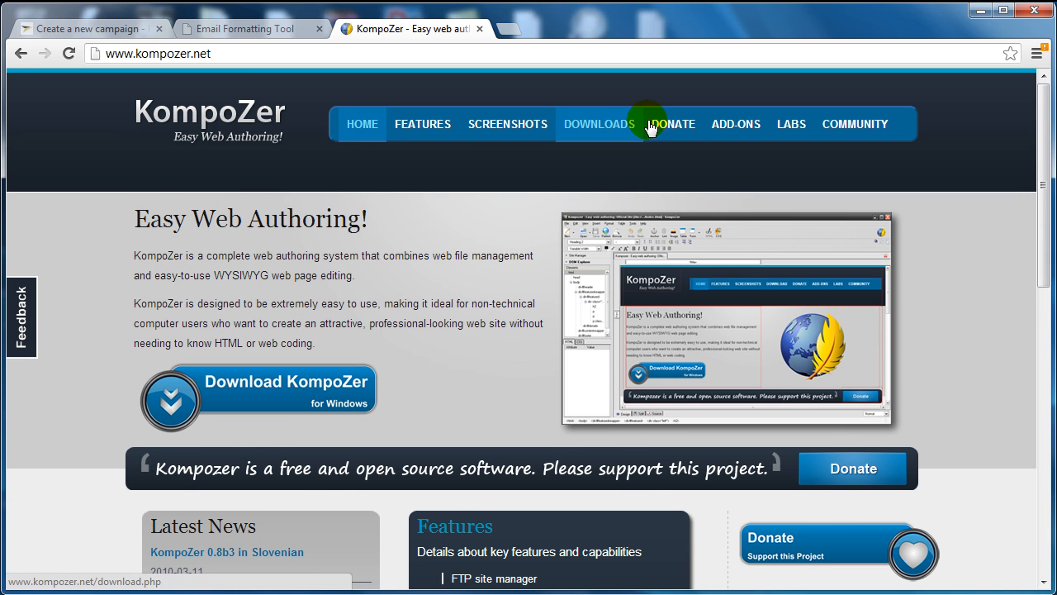
- Go to the KompoZer DOWNLOADS page from the site menu
left_click(598, 124)
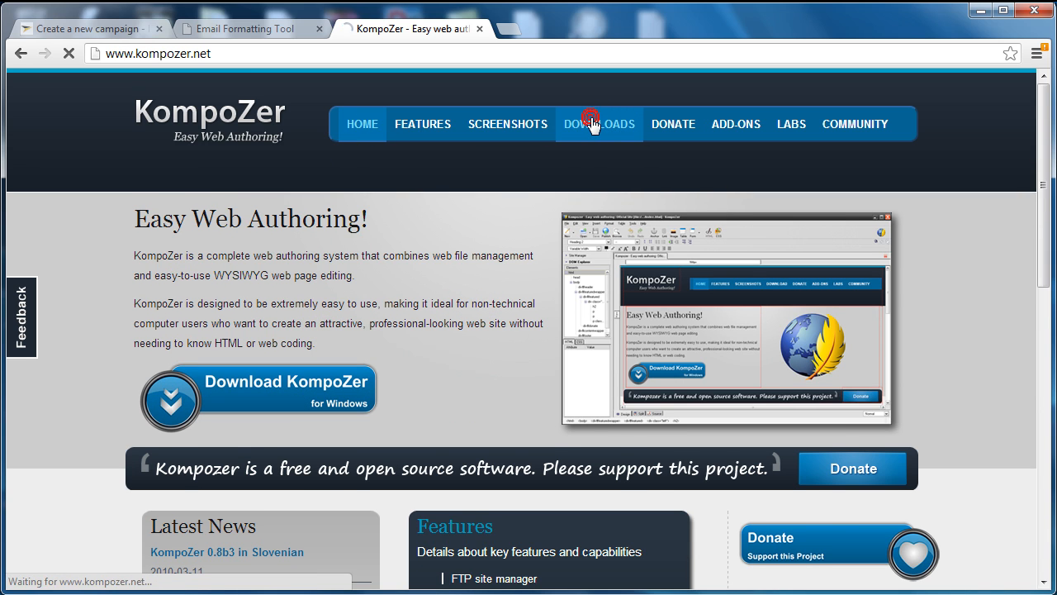
left_click(598, 124)
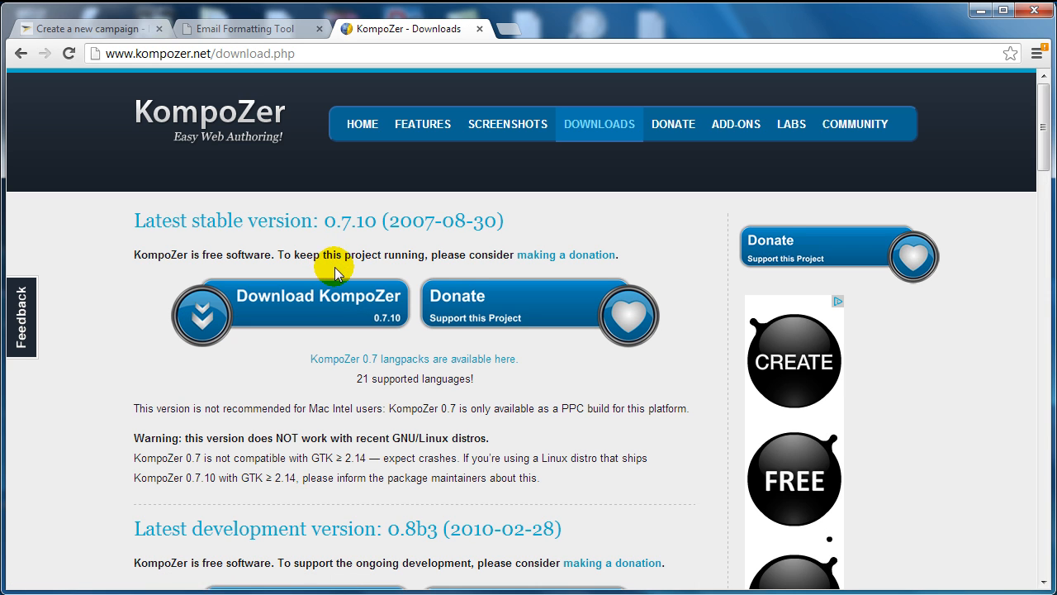
scroll("down", 3)
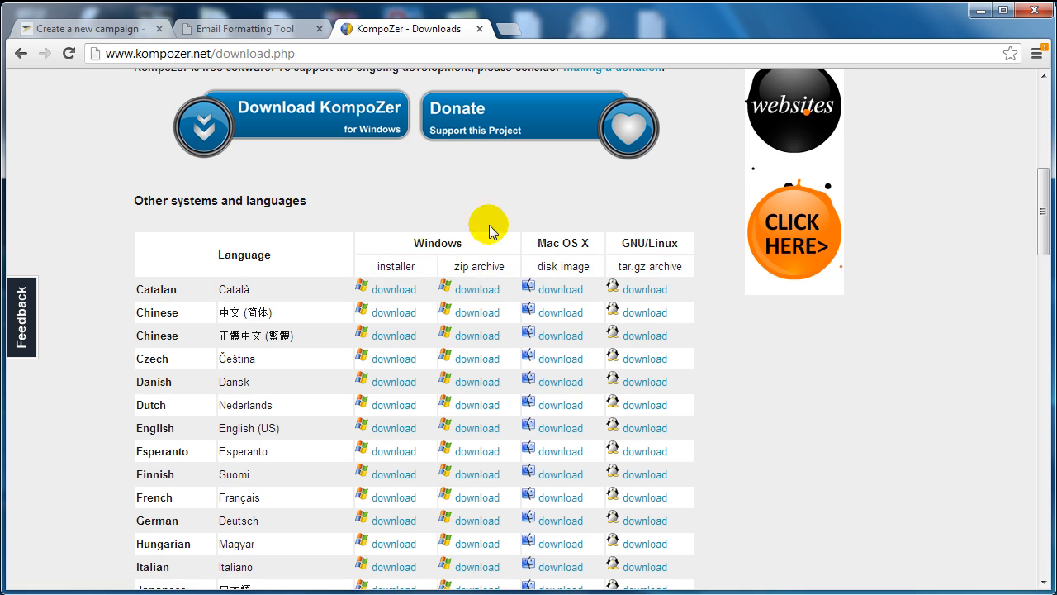
mouse_move(661, 241)
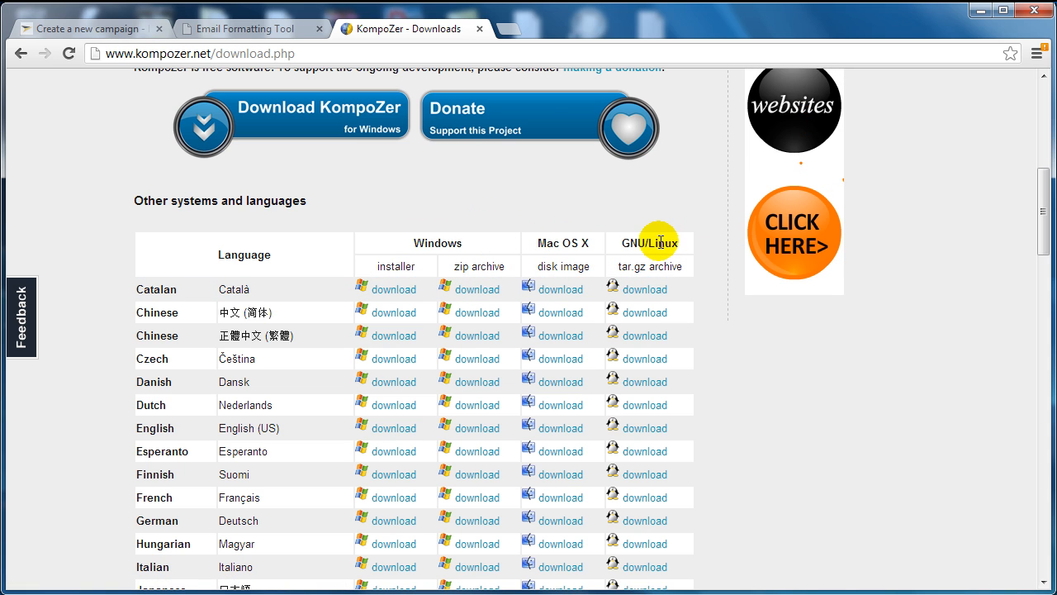
scroll("up", 3)
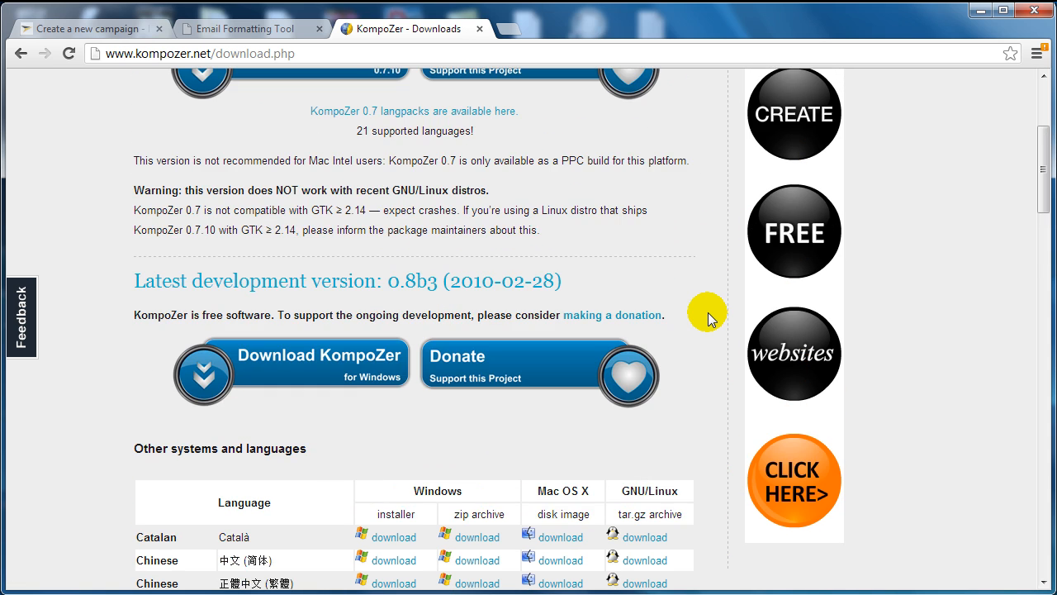
scroll("up", 3)
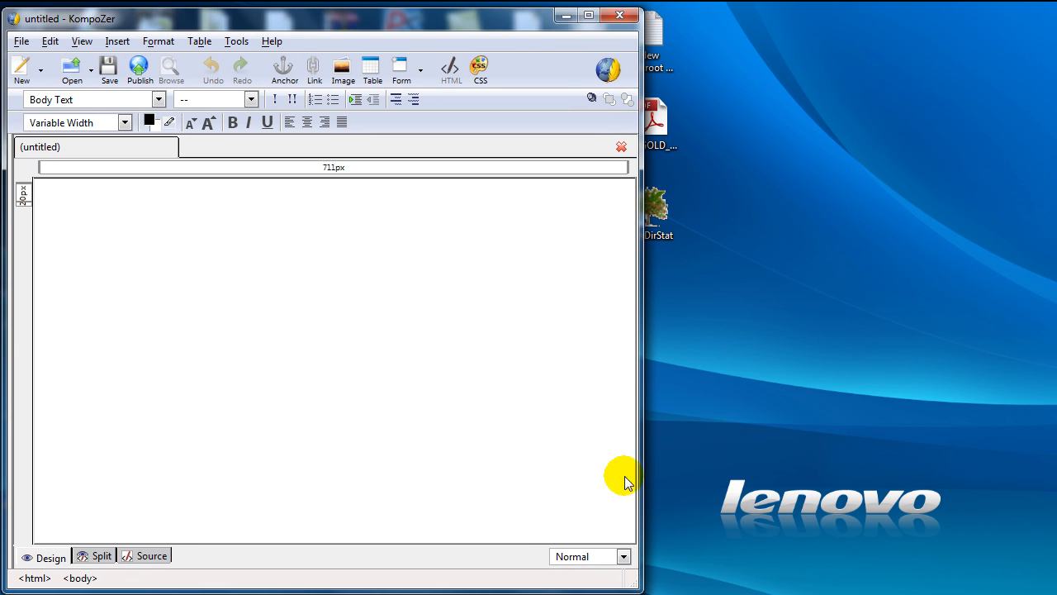
- Maximize the KompoZer window showing the blank untitled page
left_click(589, 15)
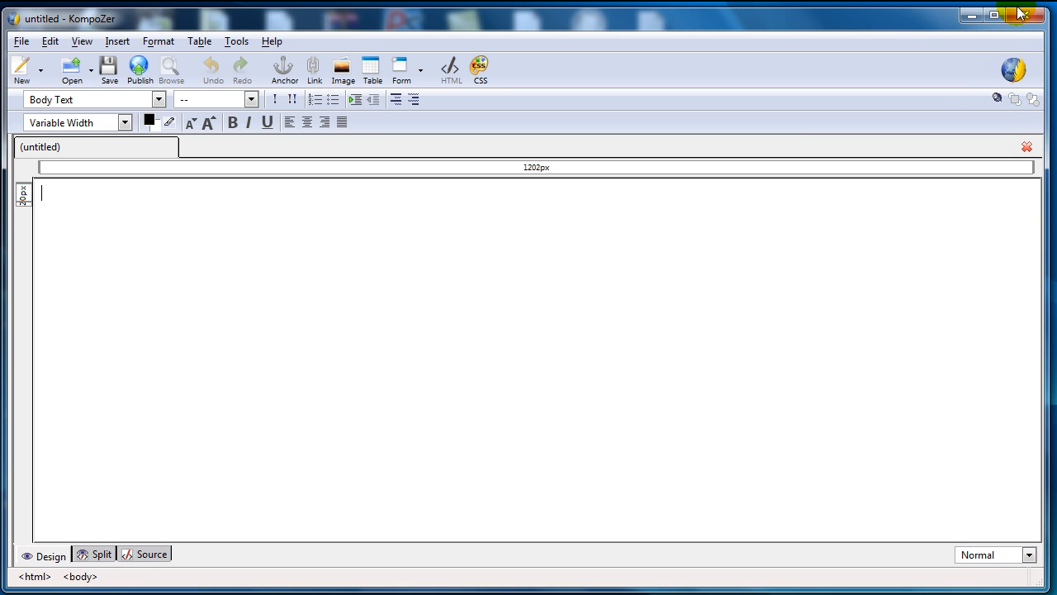
mouse_move(971, 16)
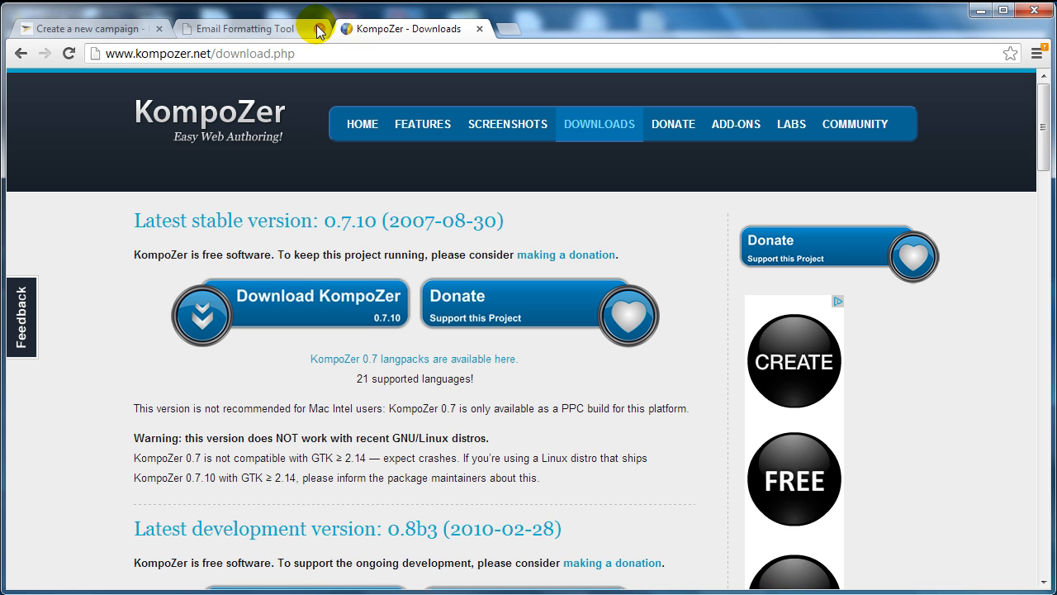
mouse_move(252, 30)
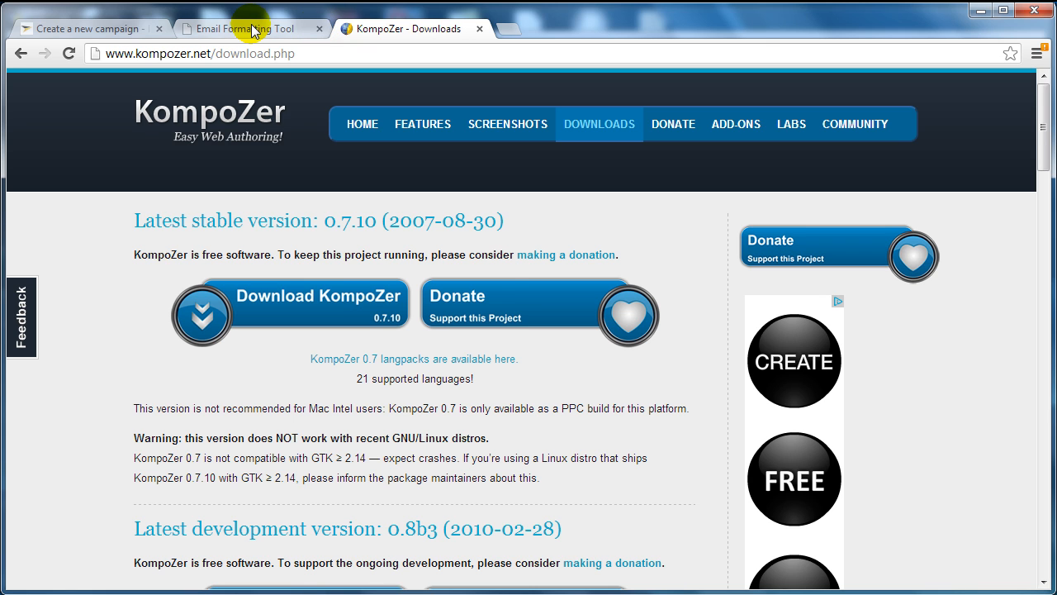
- Switch to the Format-It! email formatting tool page in Chrome
left_click(248, 30)
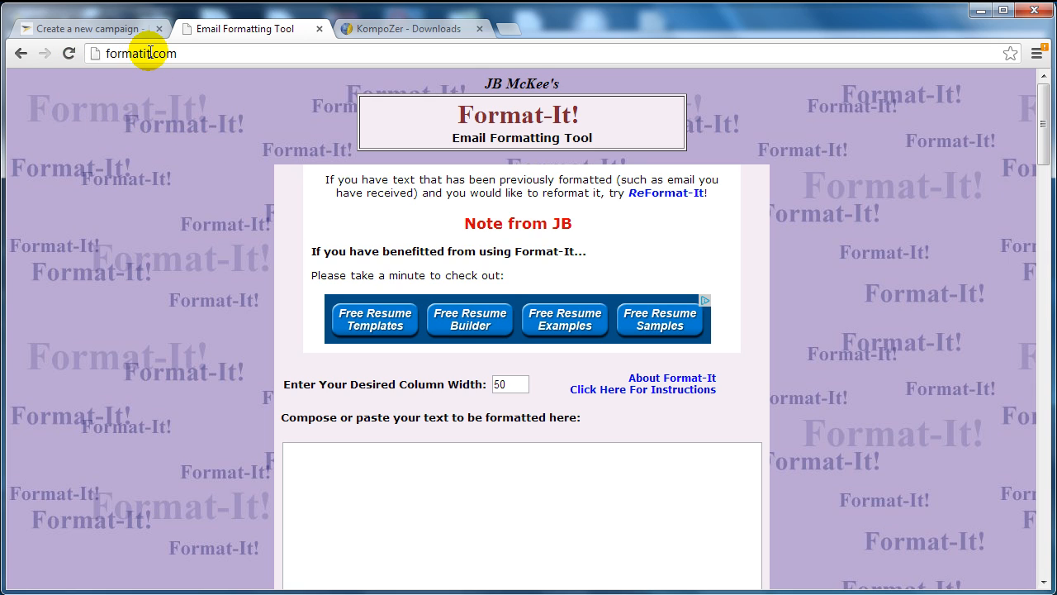
mouse_move(230, 285)
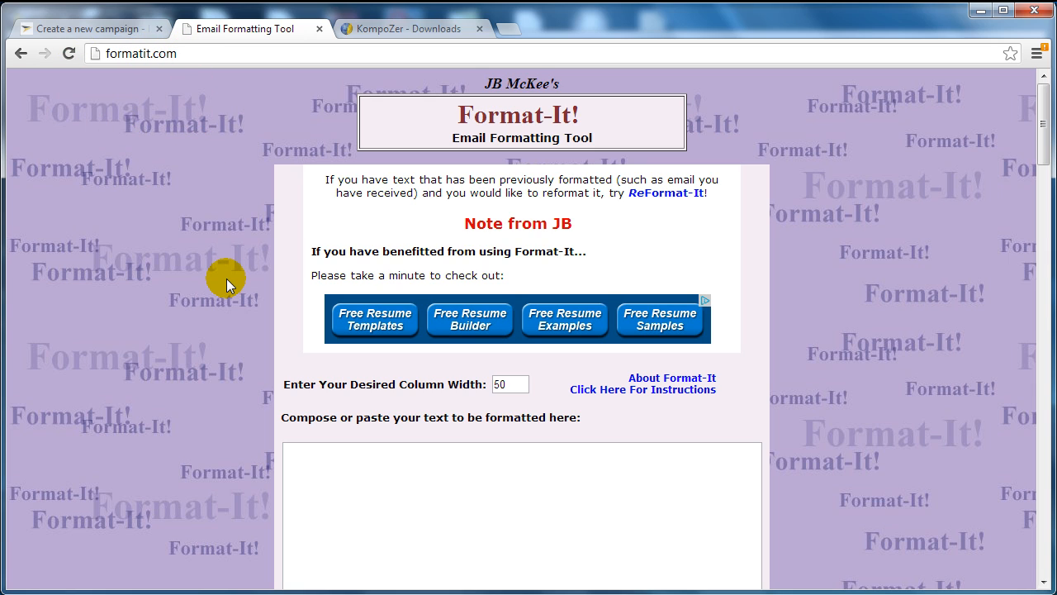
mouse_move(70, 100)
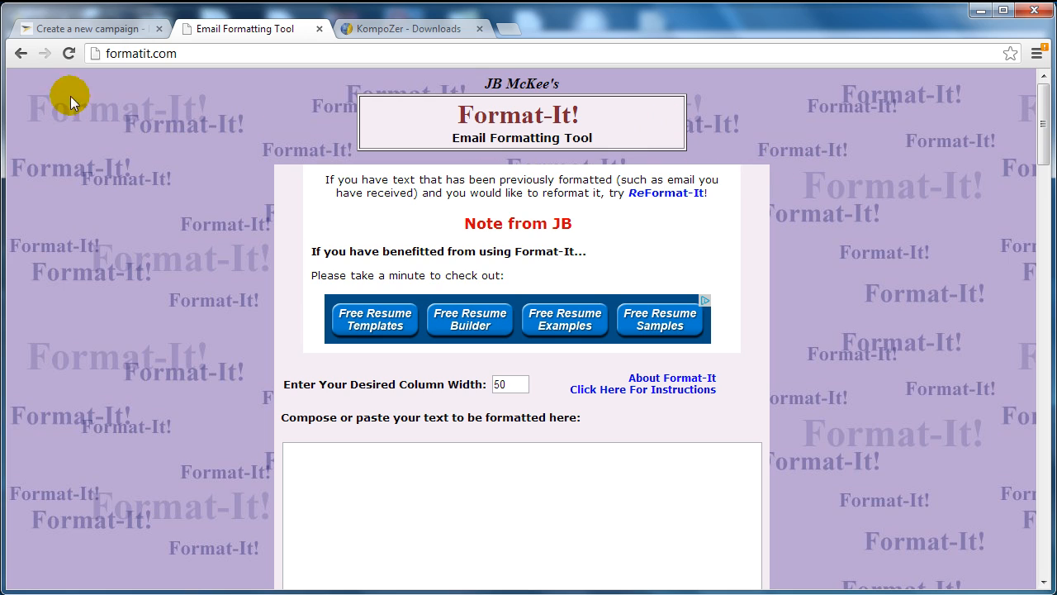
mouse_move(603, 139)
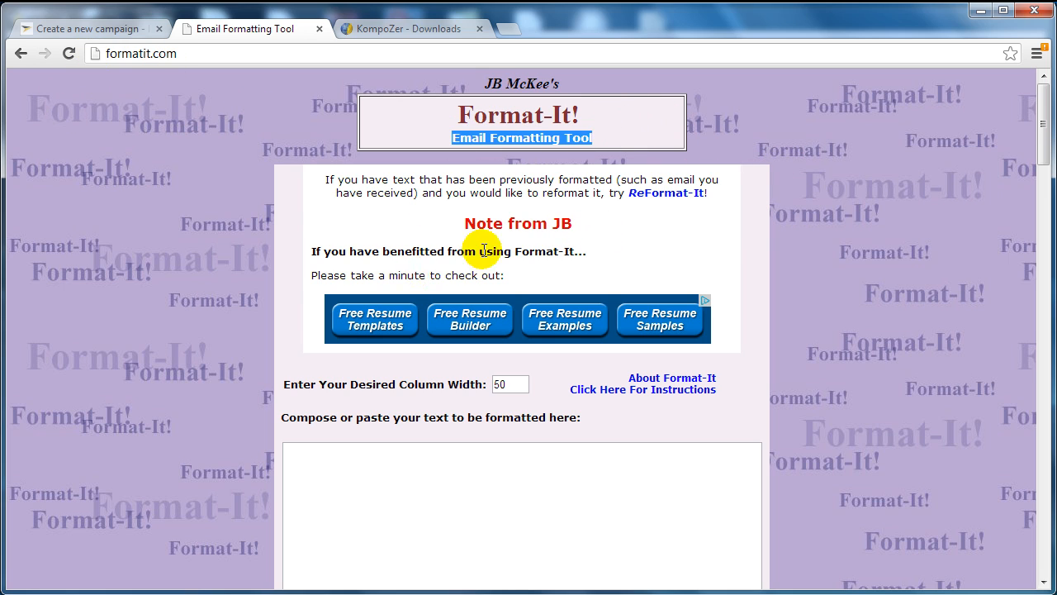
mouse_move(882, 322)
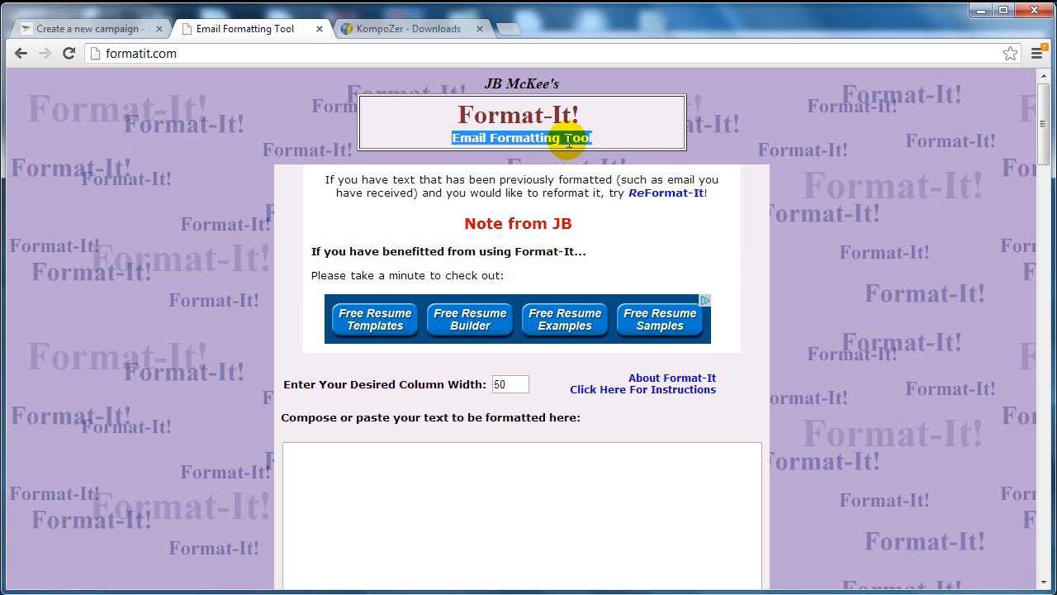
mouse_move(786, 218)
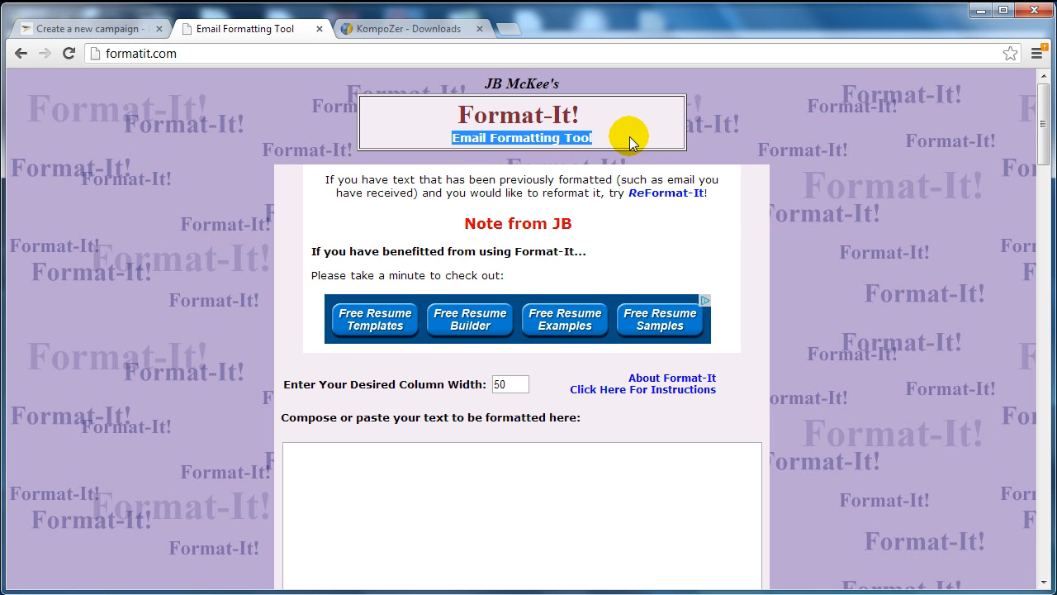
- Paste the email letter, set Desired Column Width to 40, and submit it for formatting
scroll("down", 3)
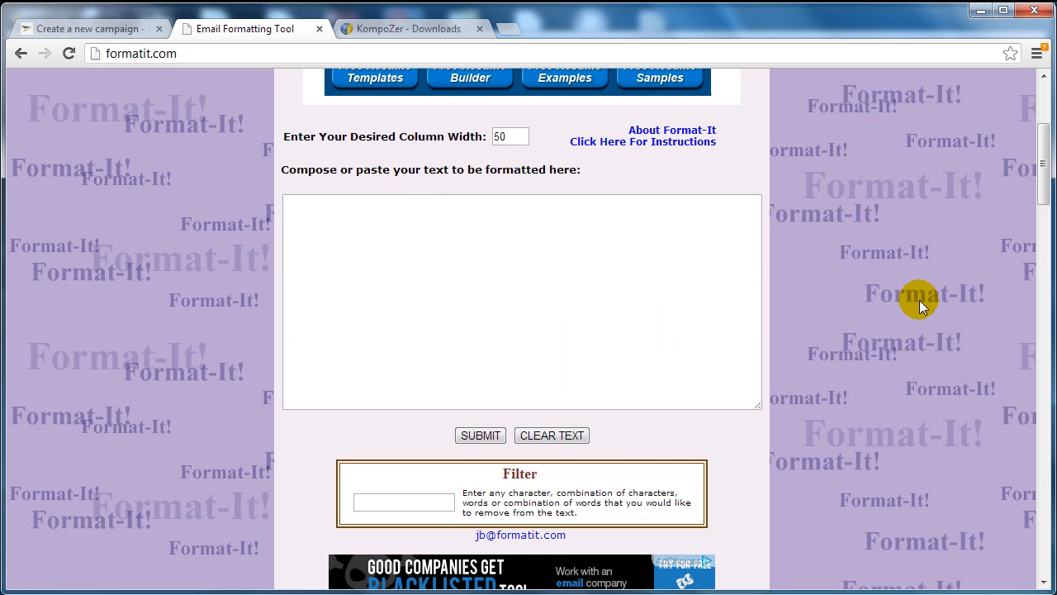
left_click(439, 244)
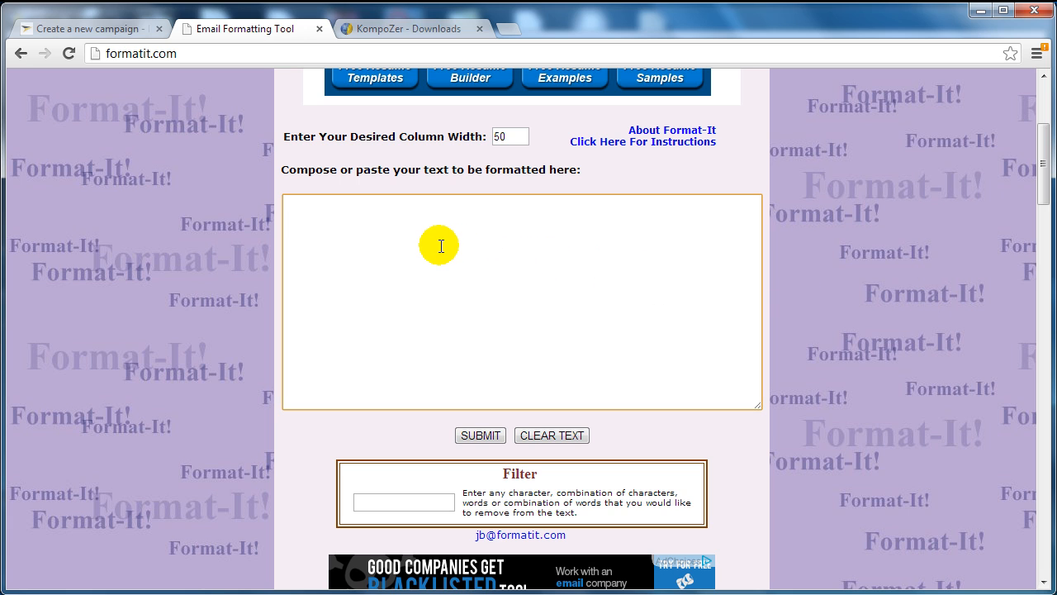
mouse_move(476, 241)
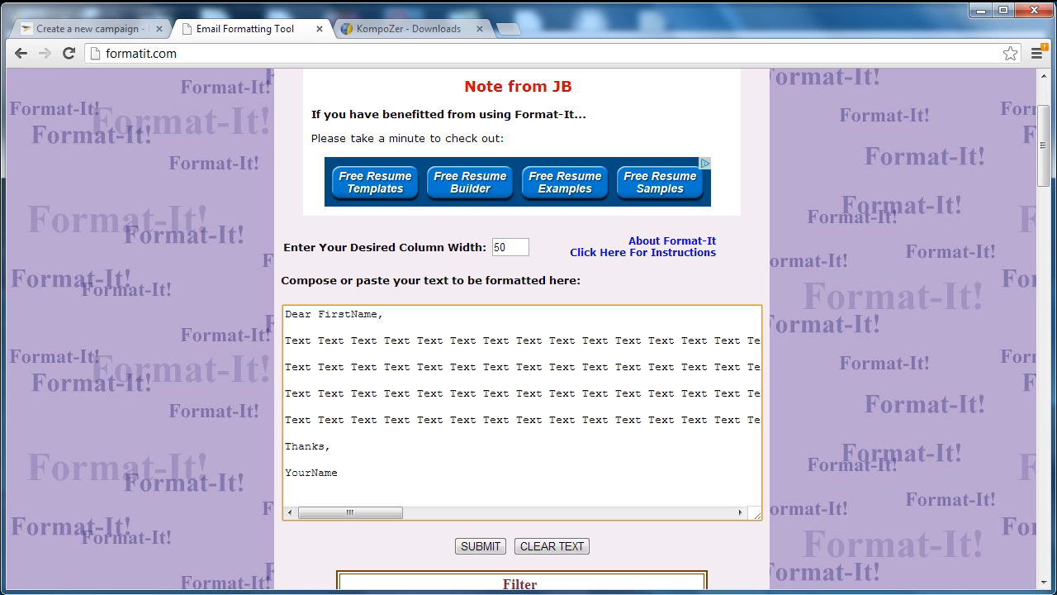
scroll("down", 3)
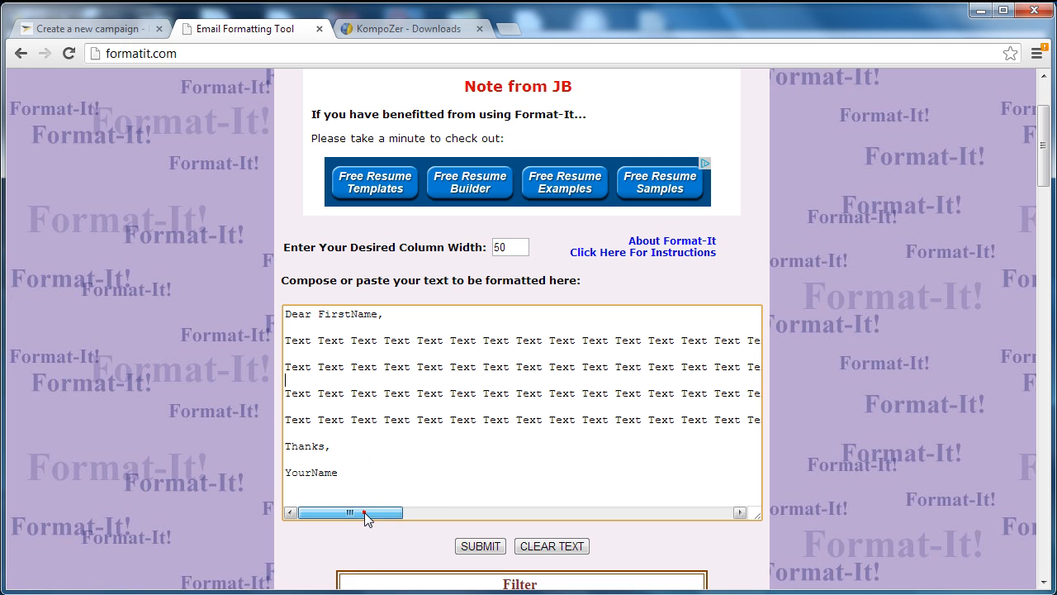
left_click_drag(367, 512, 337, 512)
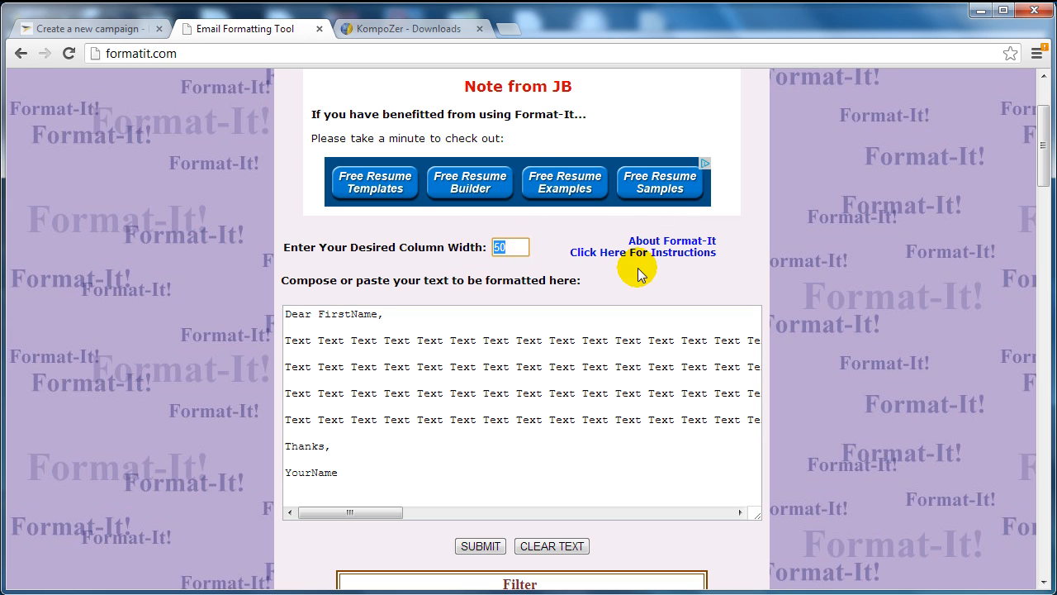
mouse_move(833, 266)
type("40")
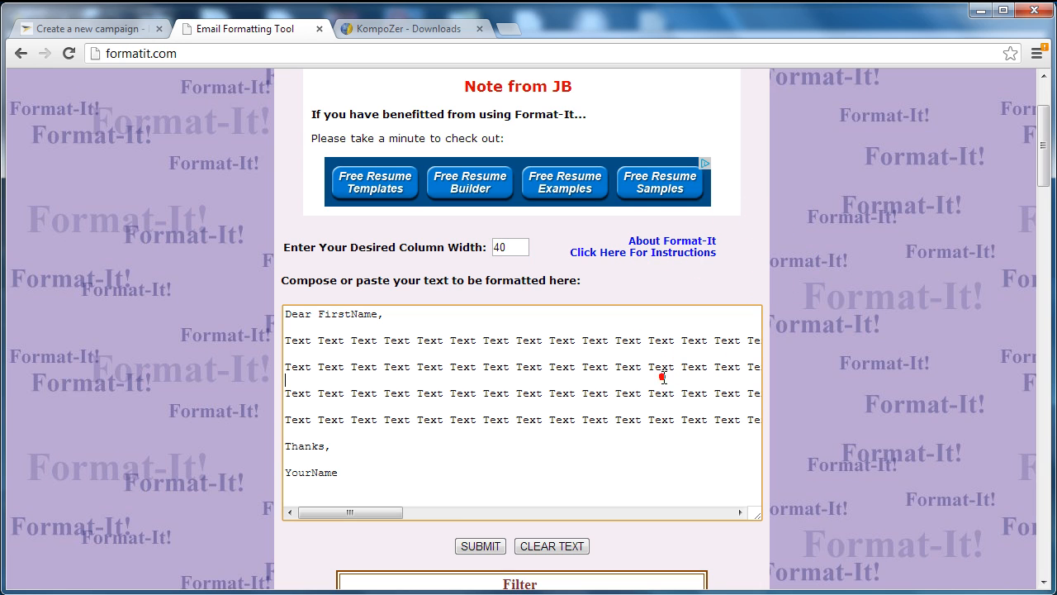
left_click(479, 545)
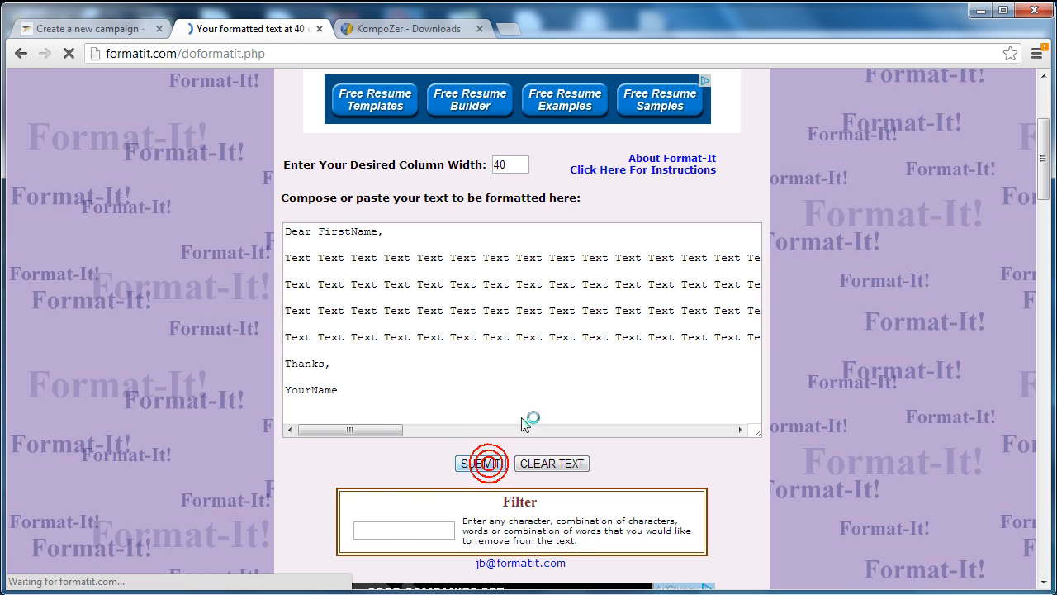
- Copy the 40-column formatted letter text to the clipboard via the context menu
left_click(484, 463)
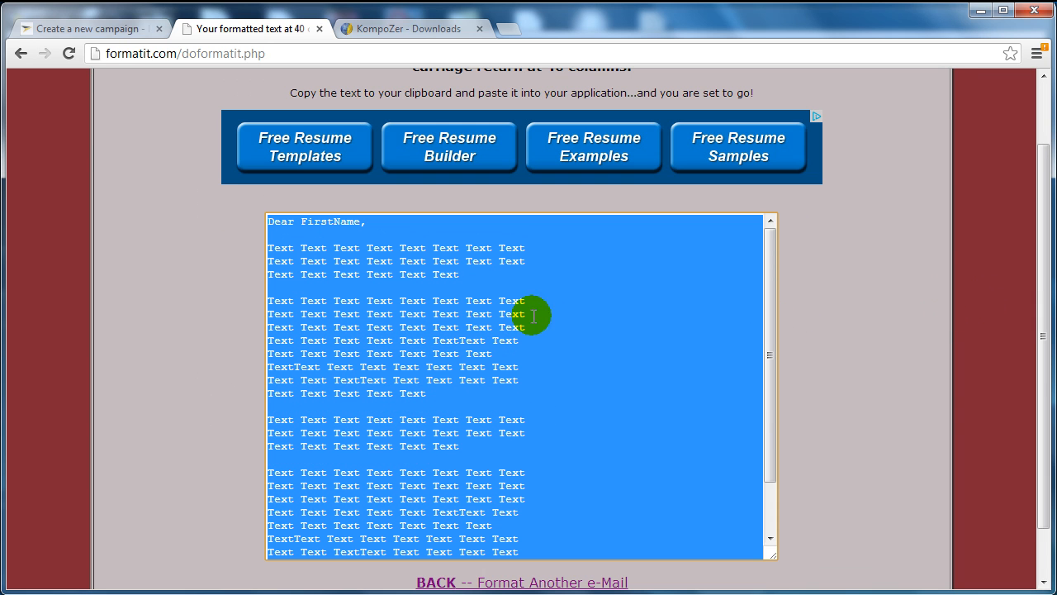
right_click(532, 315)
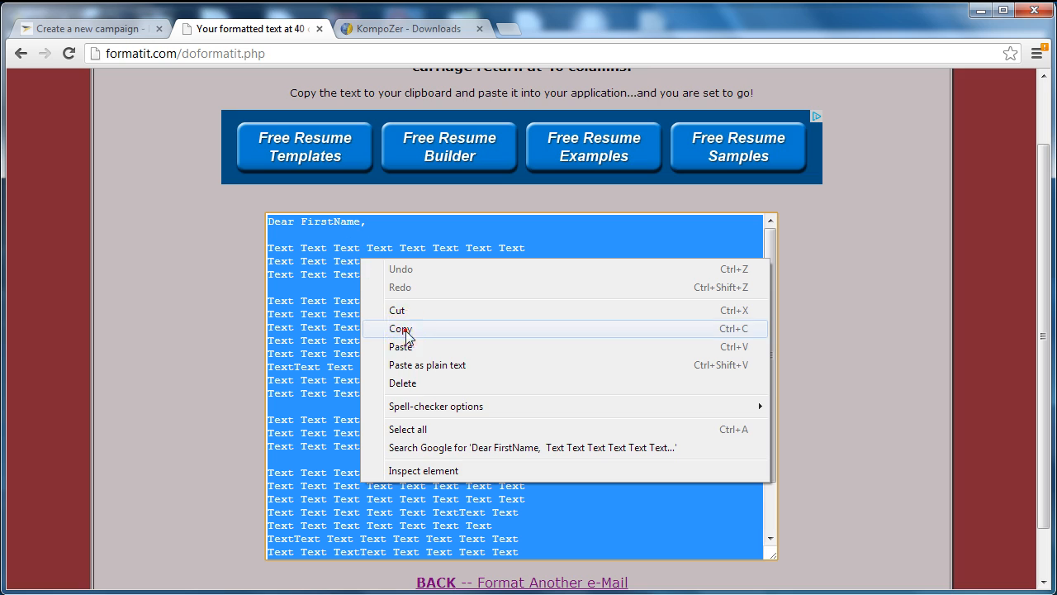
left_click(404, 329)
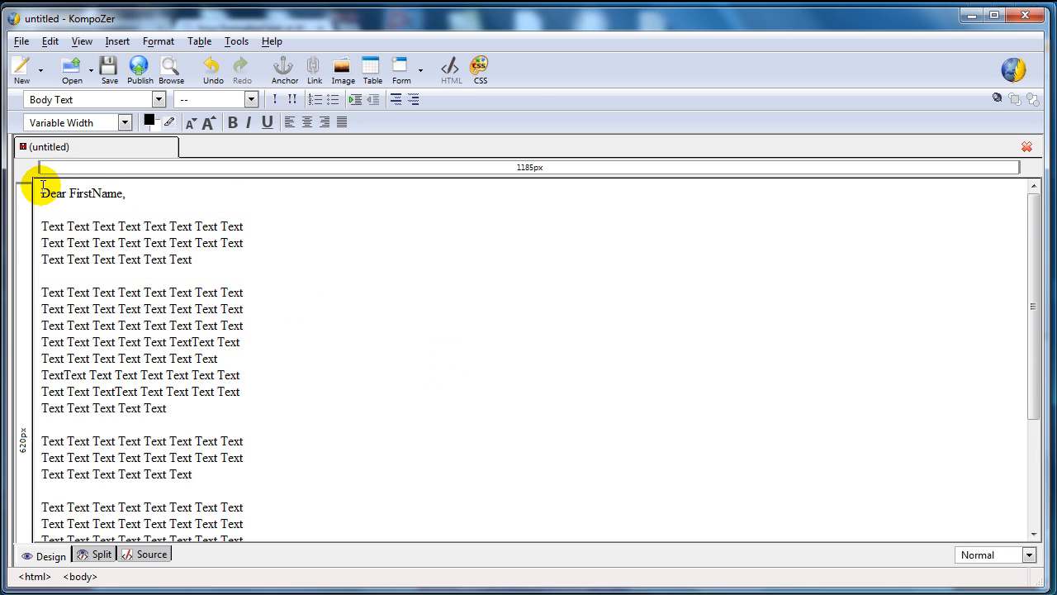
mouse_move(207, 304)
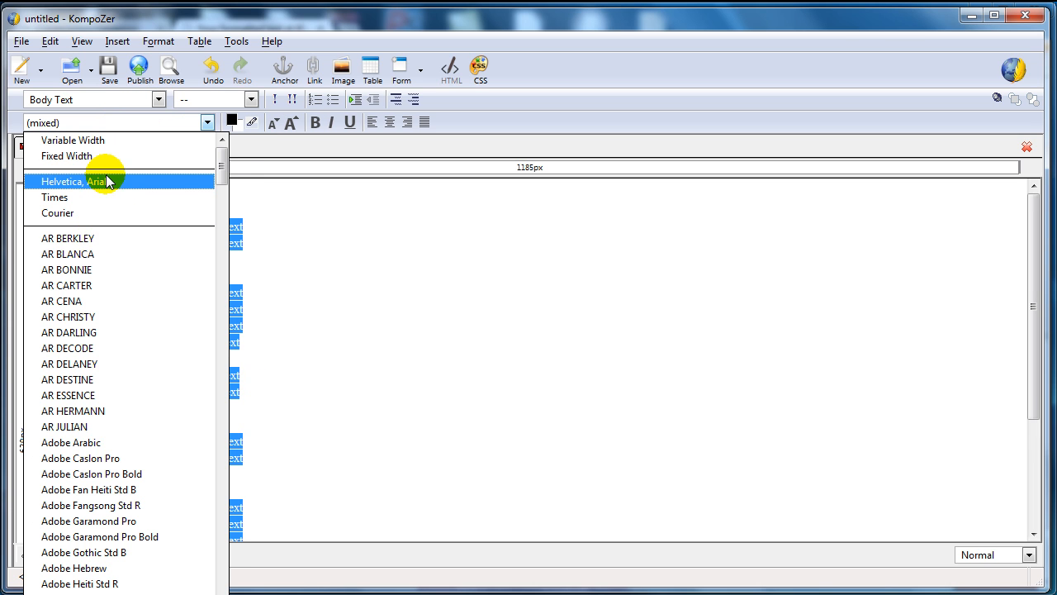
- Apply the Helvetica, Arial font to all the pasted letter text
left_click(72, 180)
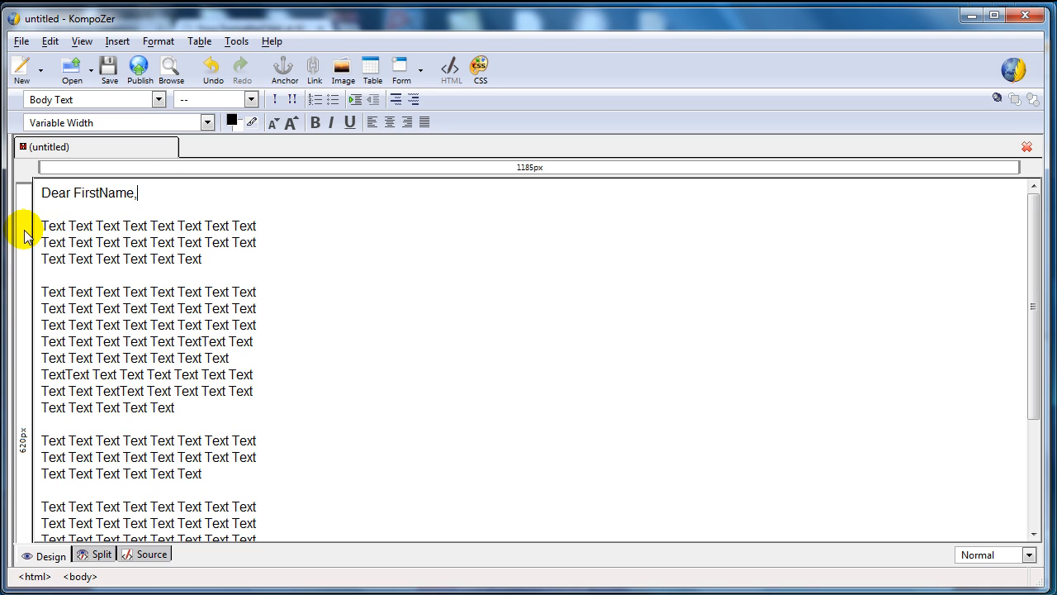
left_click(205, 258)
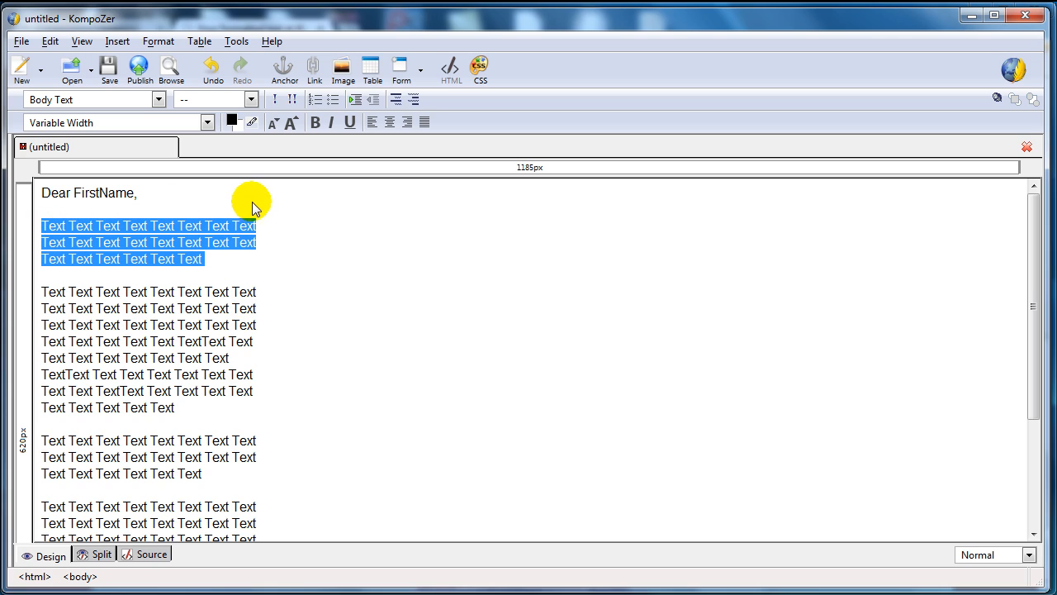
mouse_move(304, 297)
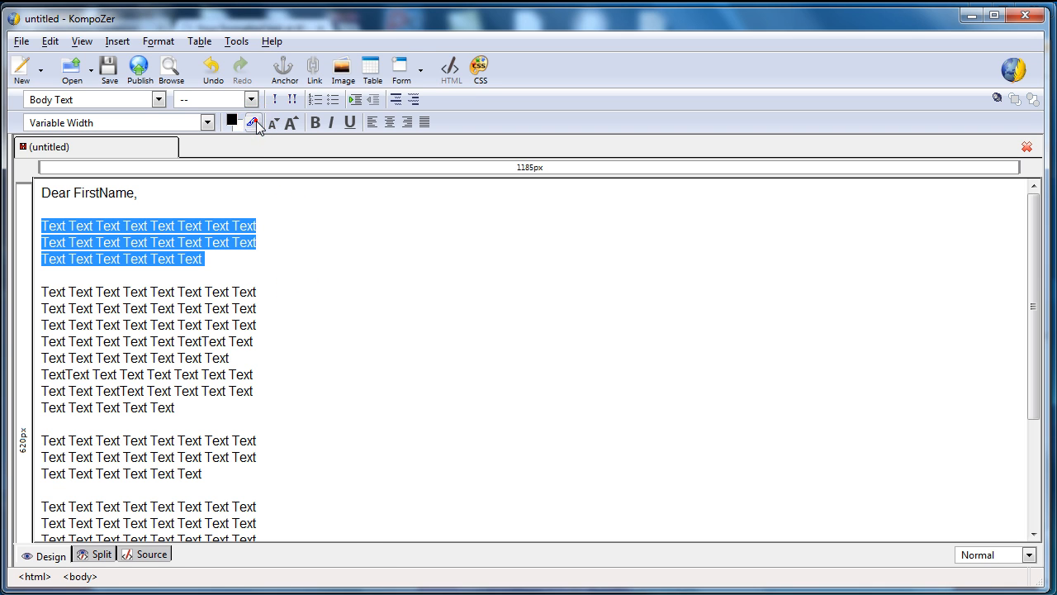
- Highlight the first paragraph in yellow and bold the third paragraph's opening words
left_click(254, 122)
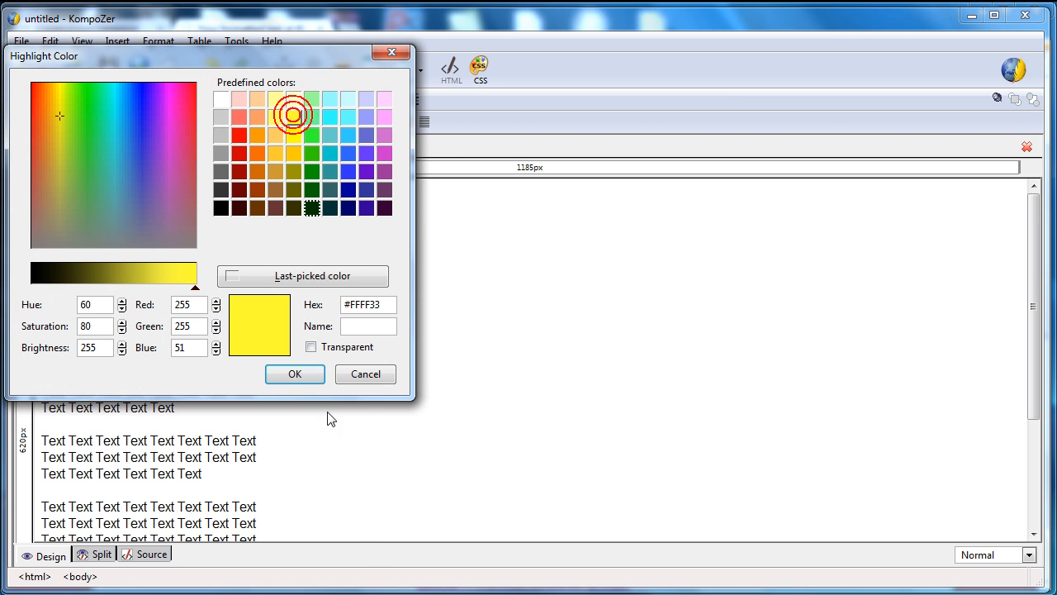
left_click(294, 374)
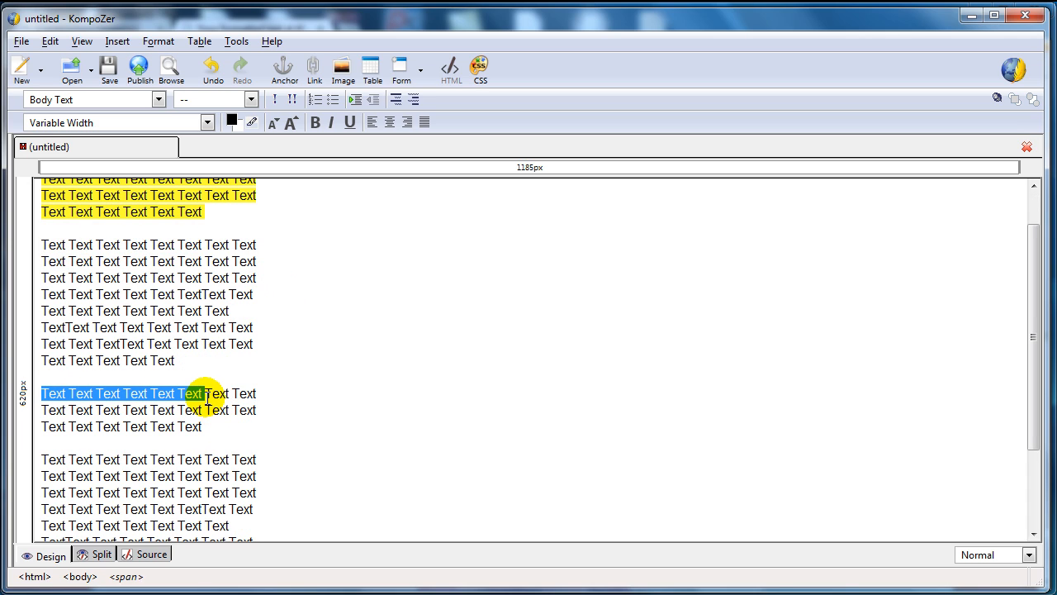
left_click(314, 123)
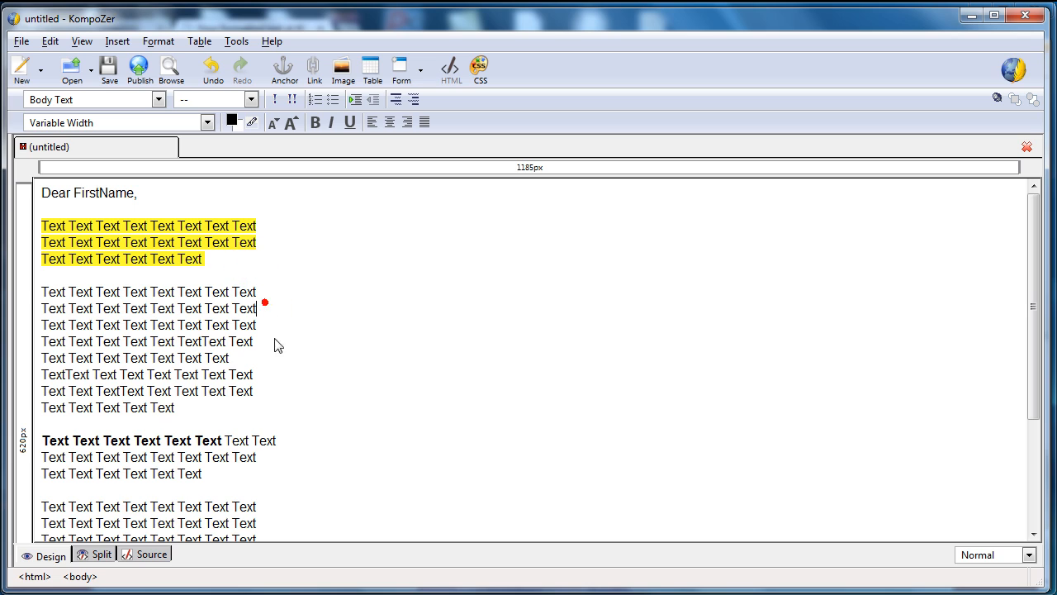
scroll("down", 3)
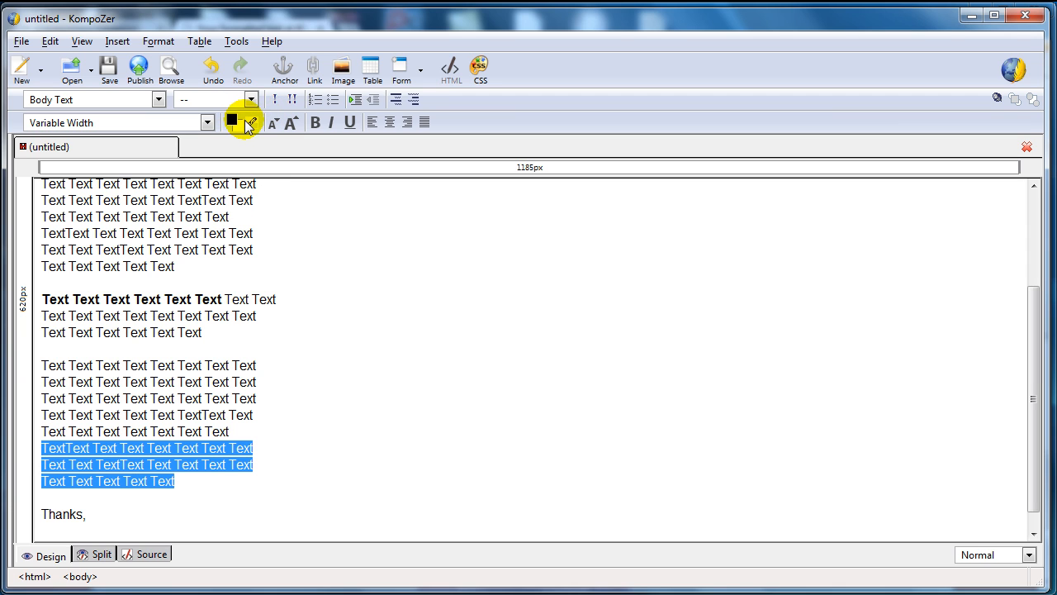
- Highlight the closing paragraph above Thanks in yellow and underline a second-paragraph line
left_click(245, 122)
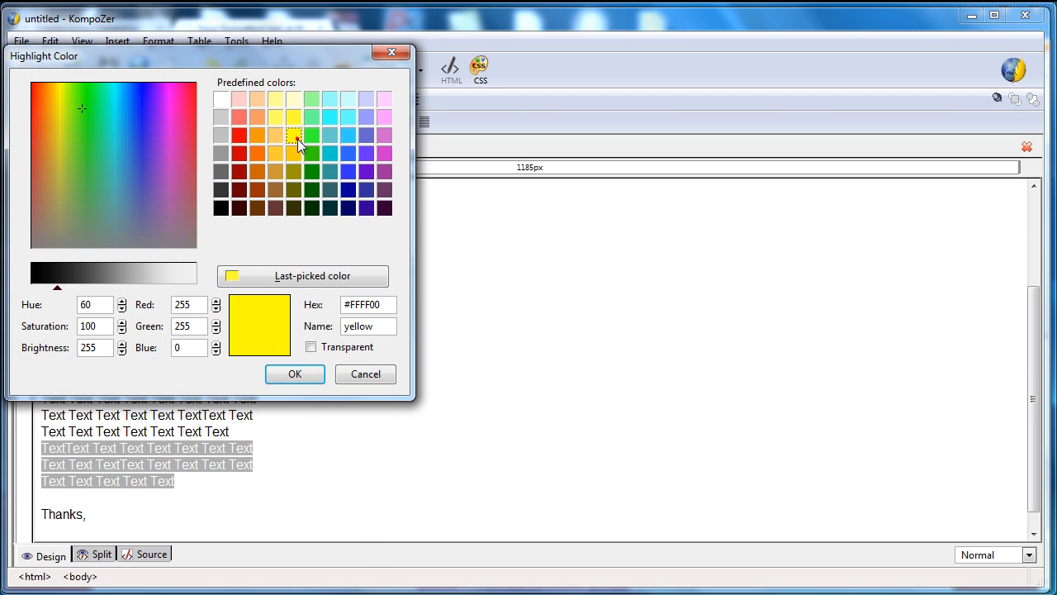
left_click(295, 374)
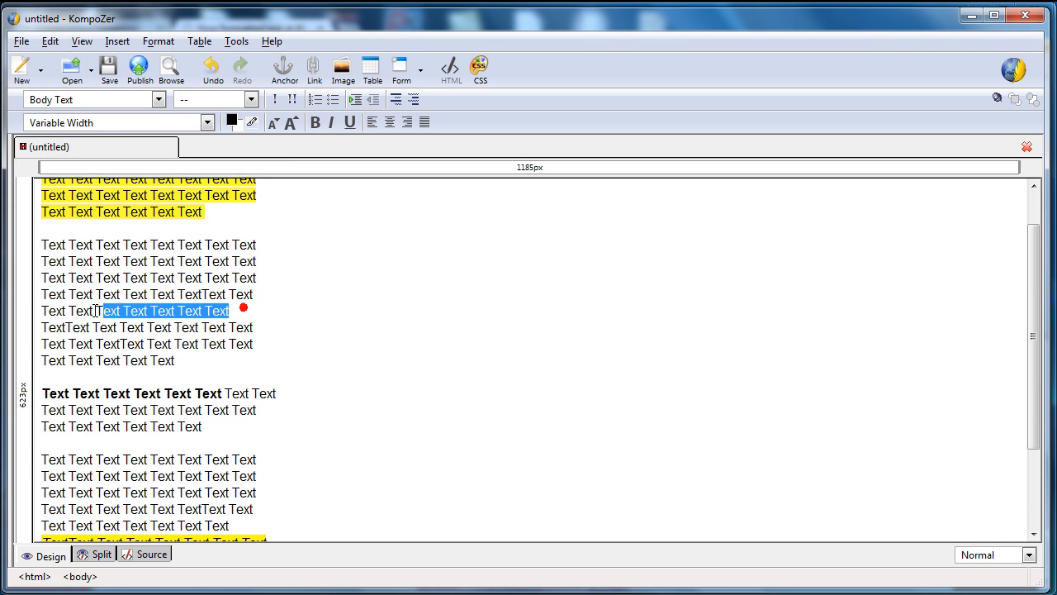
left_click(350, 123)
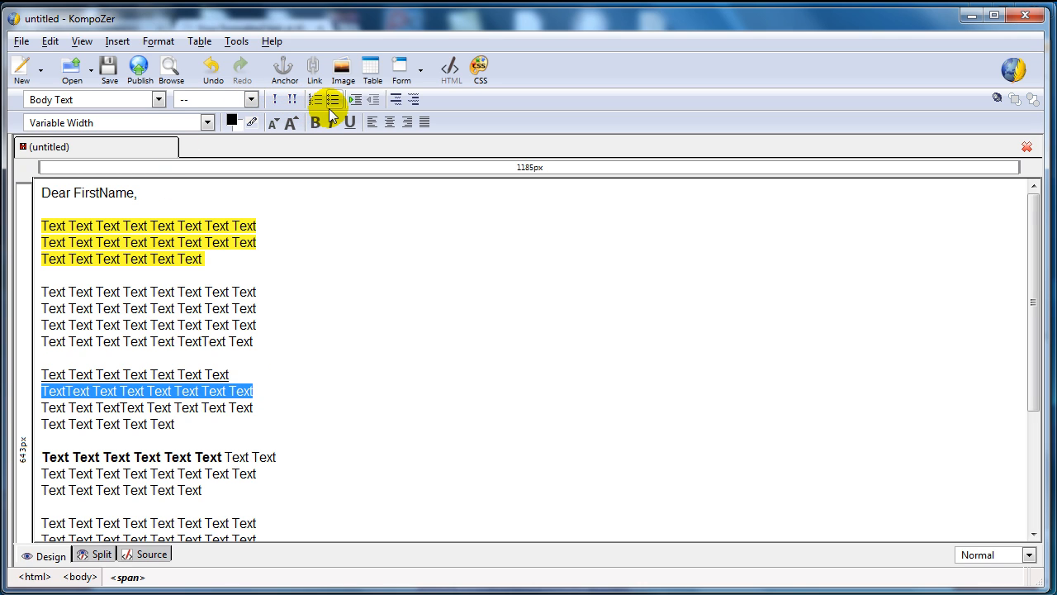
- Turn the selected second-paragraph line into a bulleted list item
left_click(315, 100)
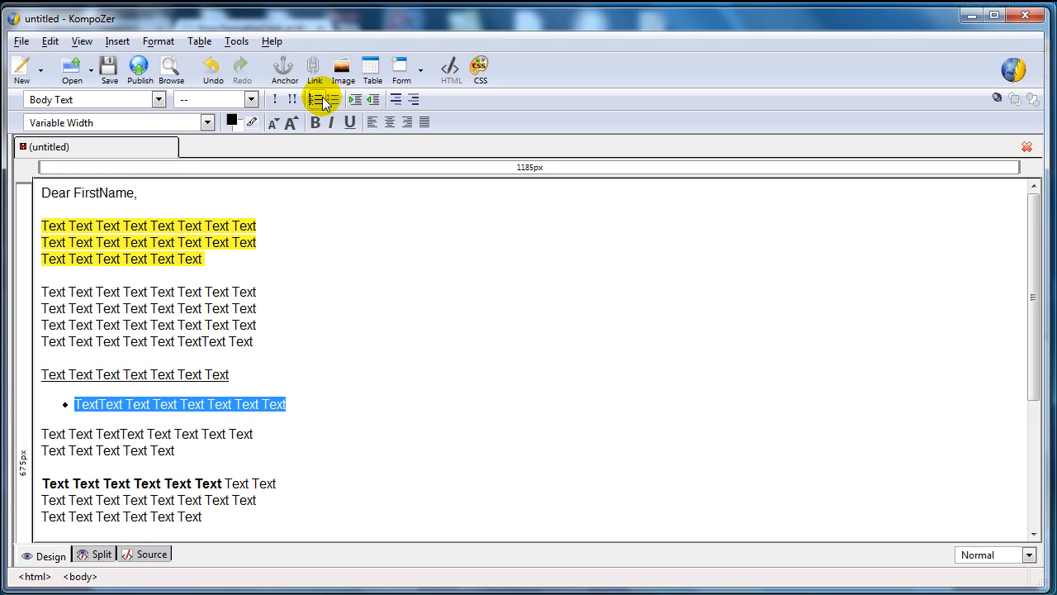
mouse_move(334, 99)
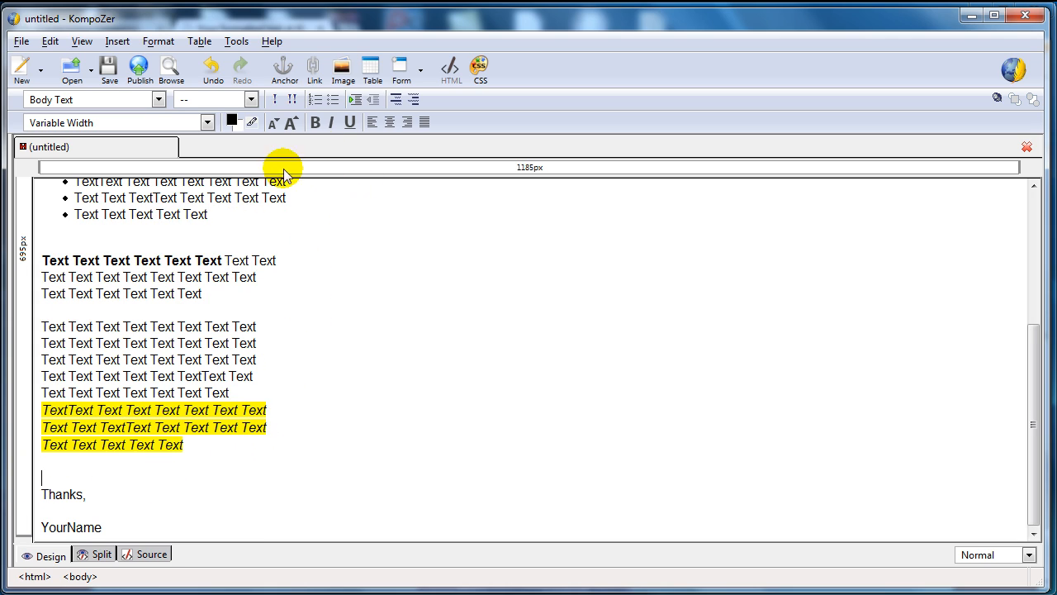
mouse_move(423, 257)
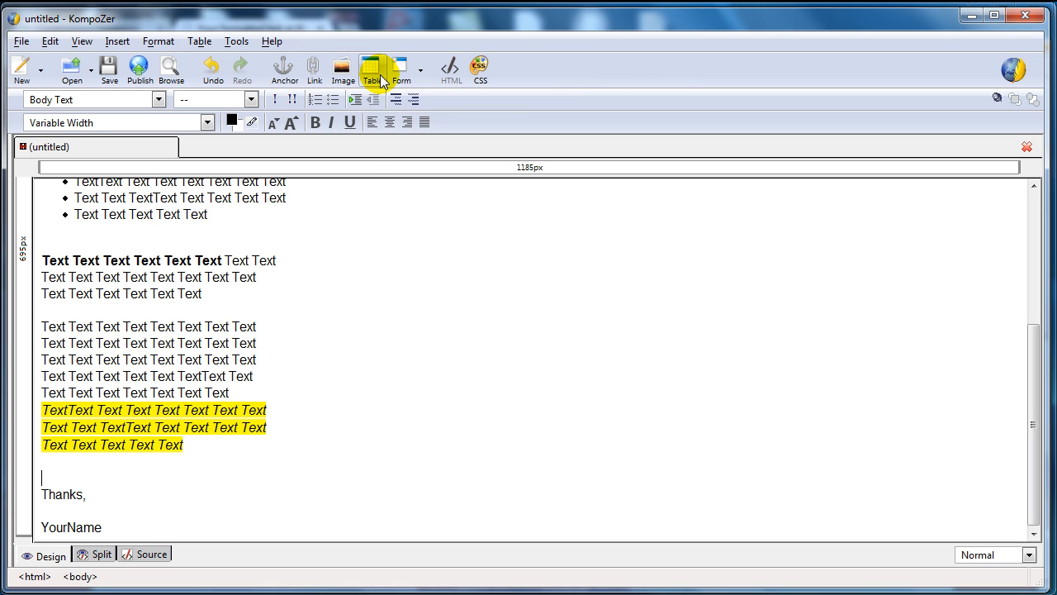
mouse_move(466, 70)
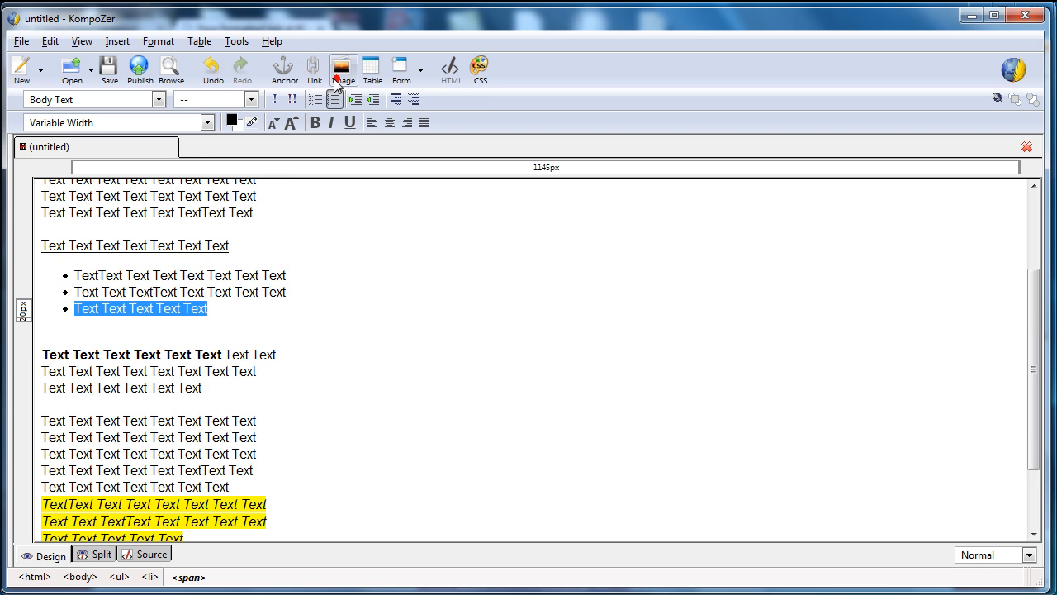
left_click(313, 69)
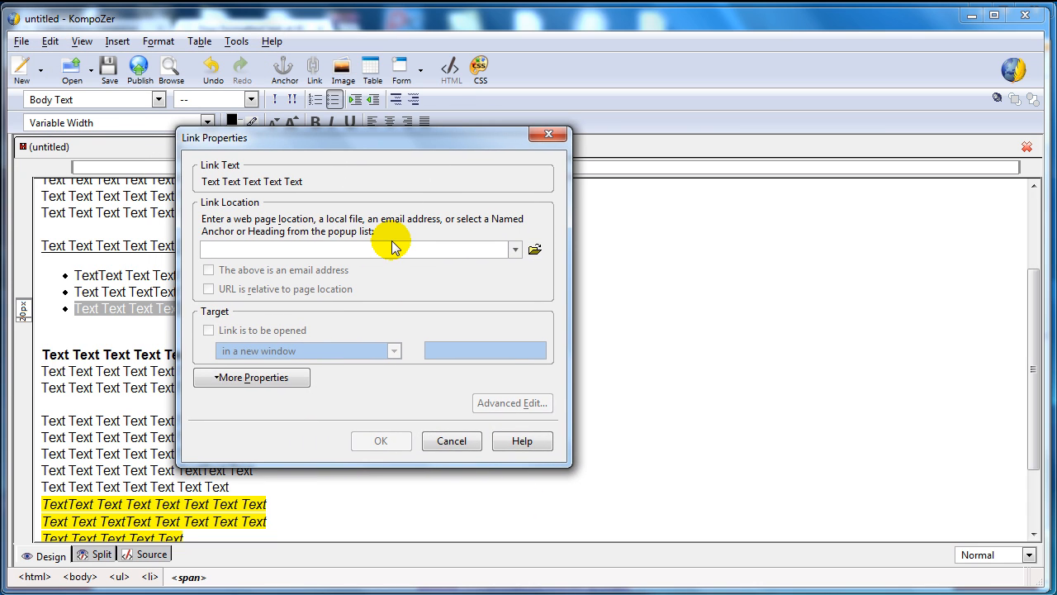
type("www.google.com")
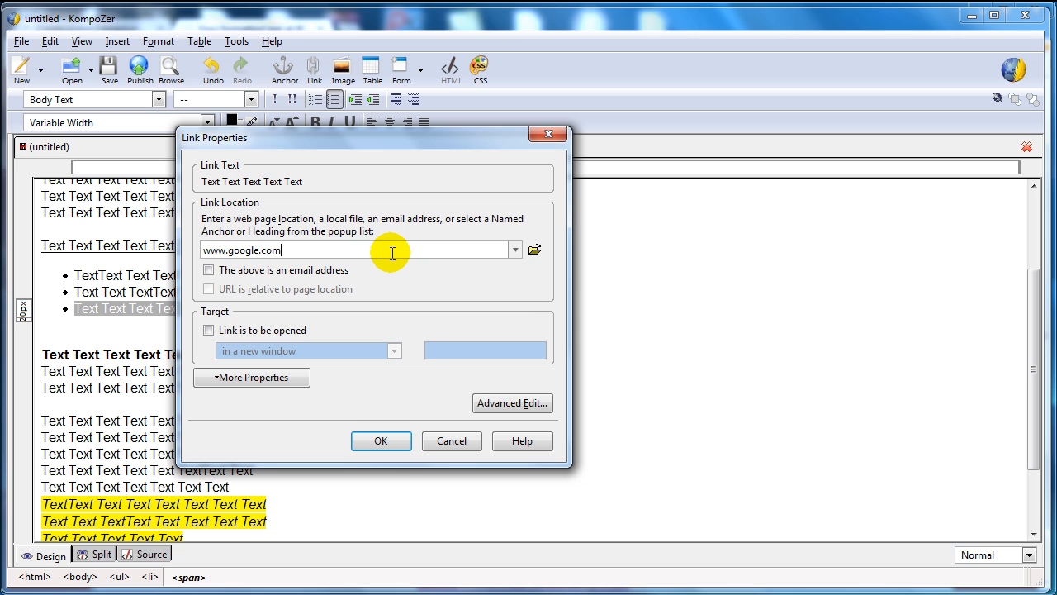
left_click(209, 331)
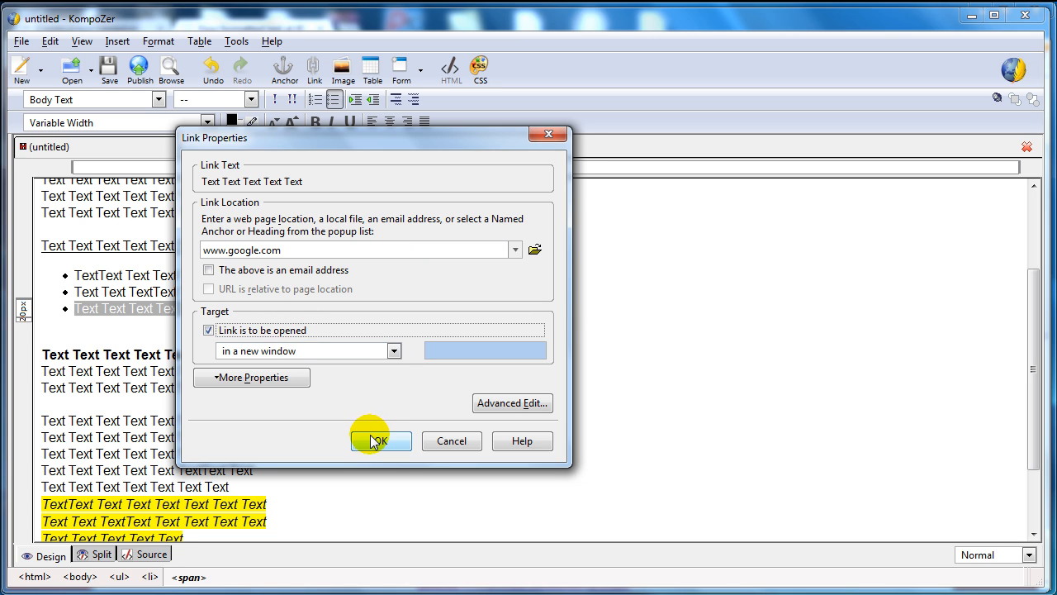
left_click(379, 439)
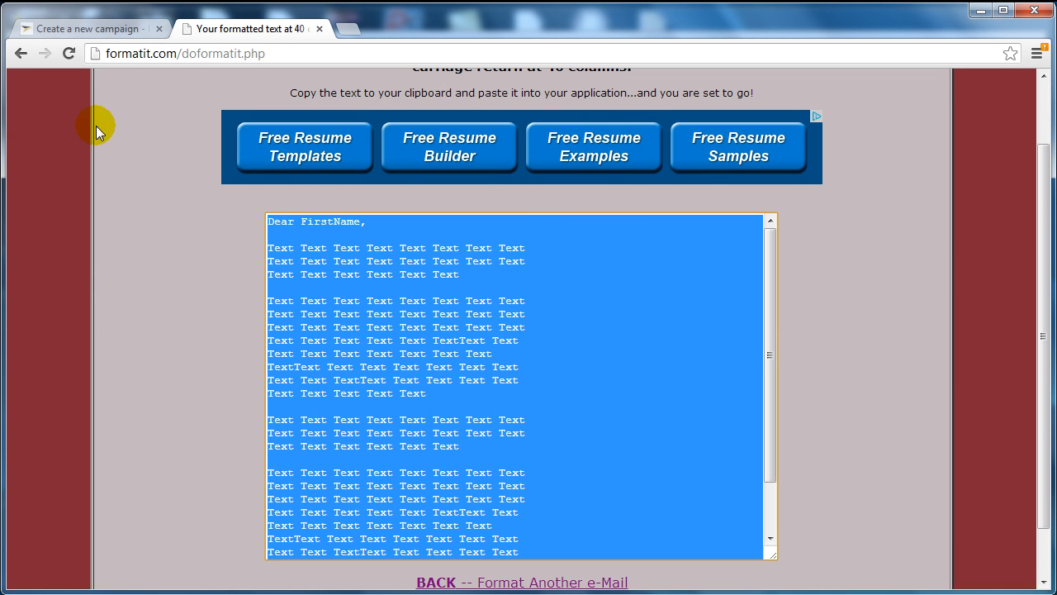
- Fill the campaign title and subject as 'Subject Line Here...' from an earlier subject
left_click(86, 28)
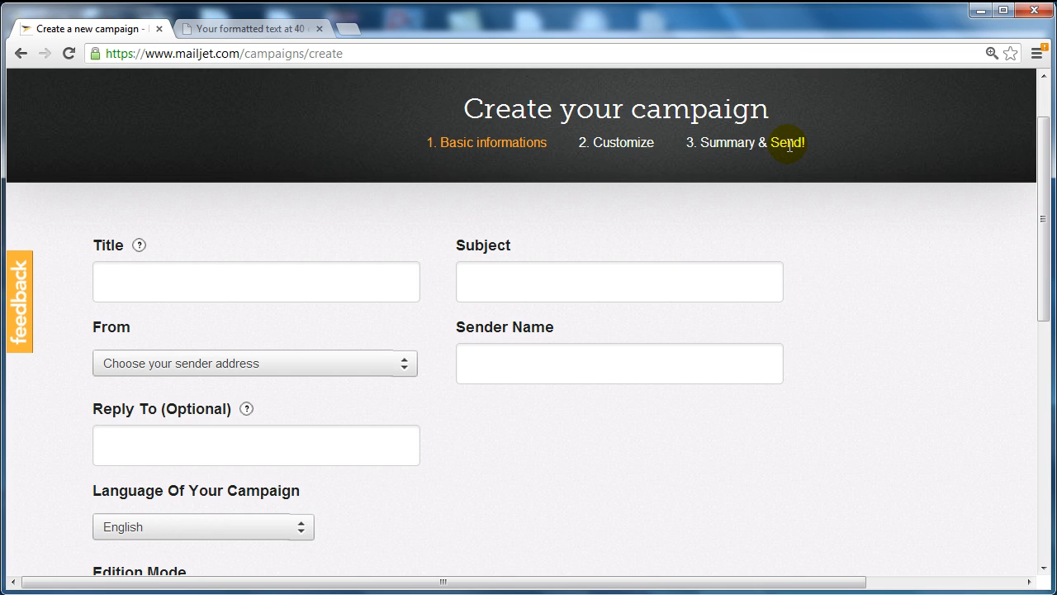
mouse_move(754, 225)
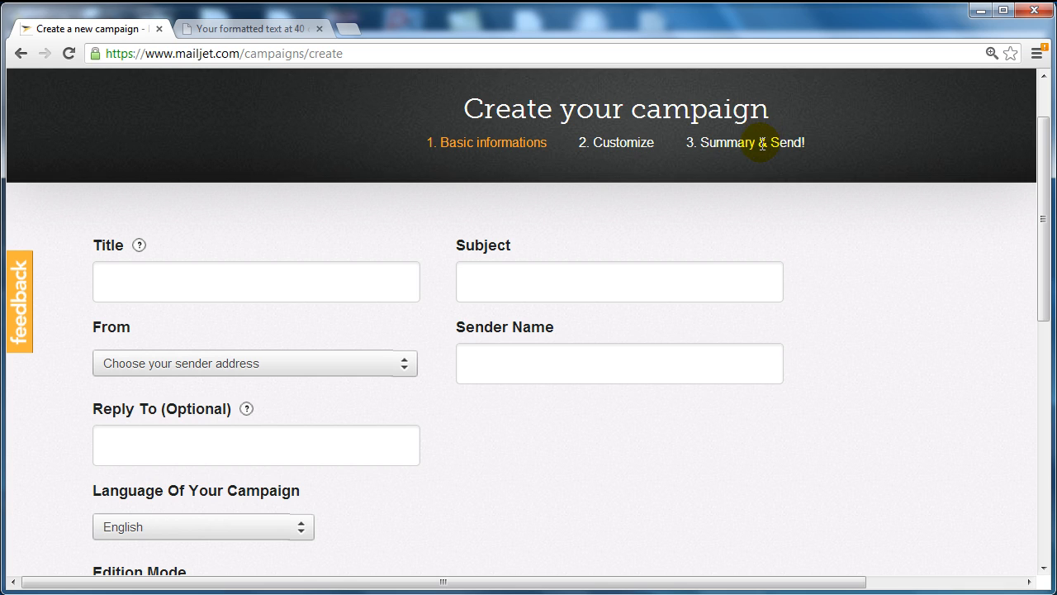
mouse_move(707, 173)
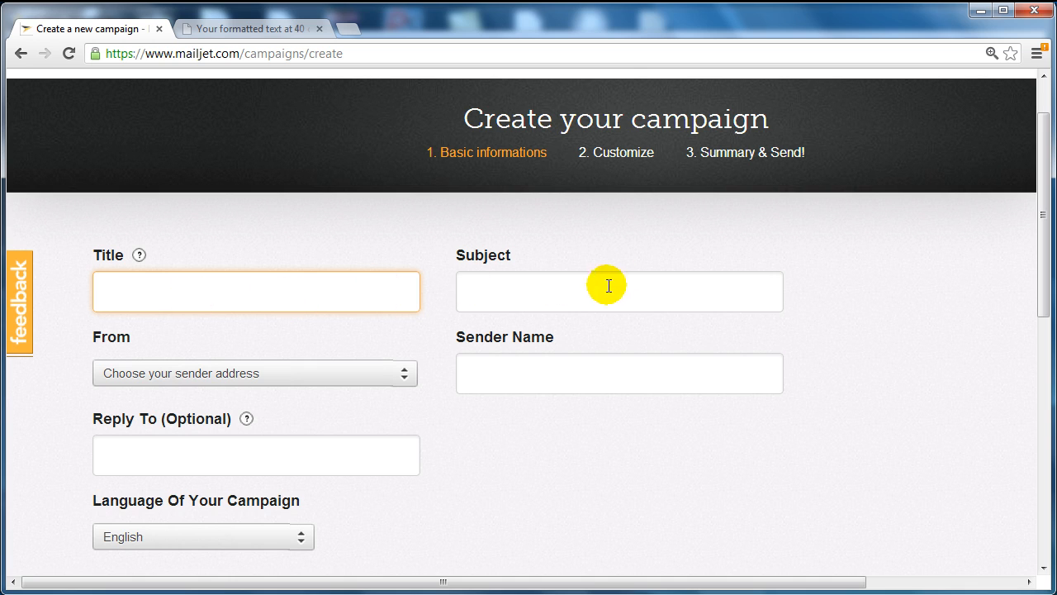
mouse_move(139, 254)
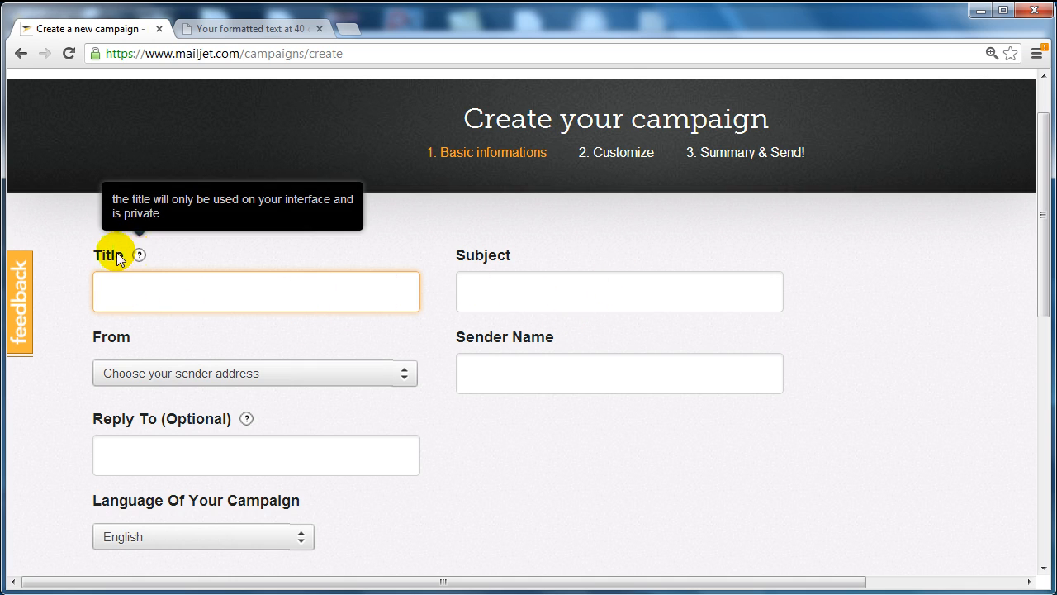
type("s")
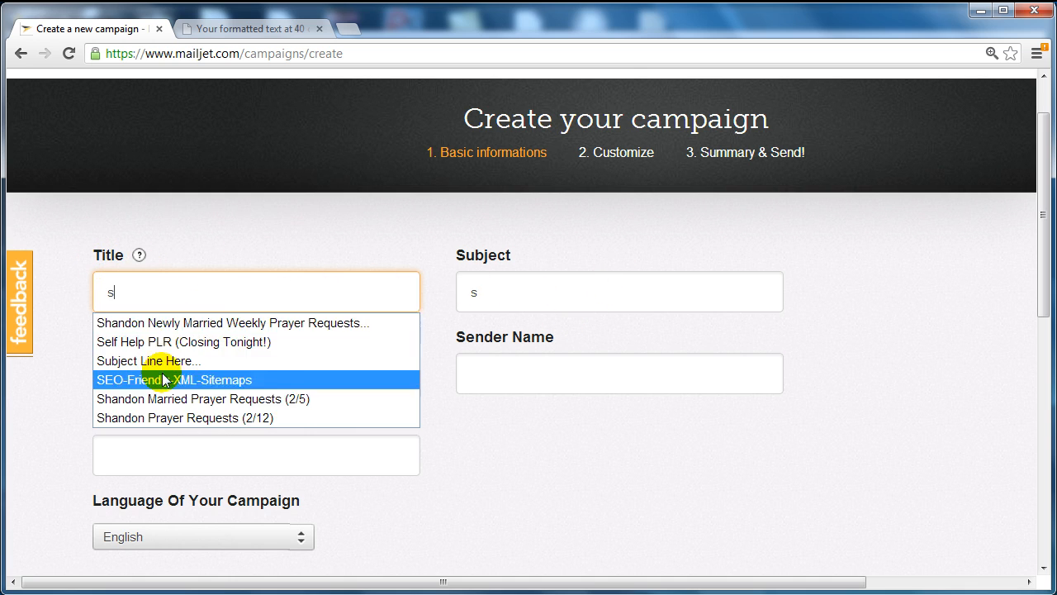
left_click(148, 360)
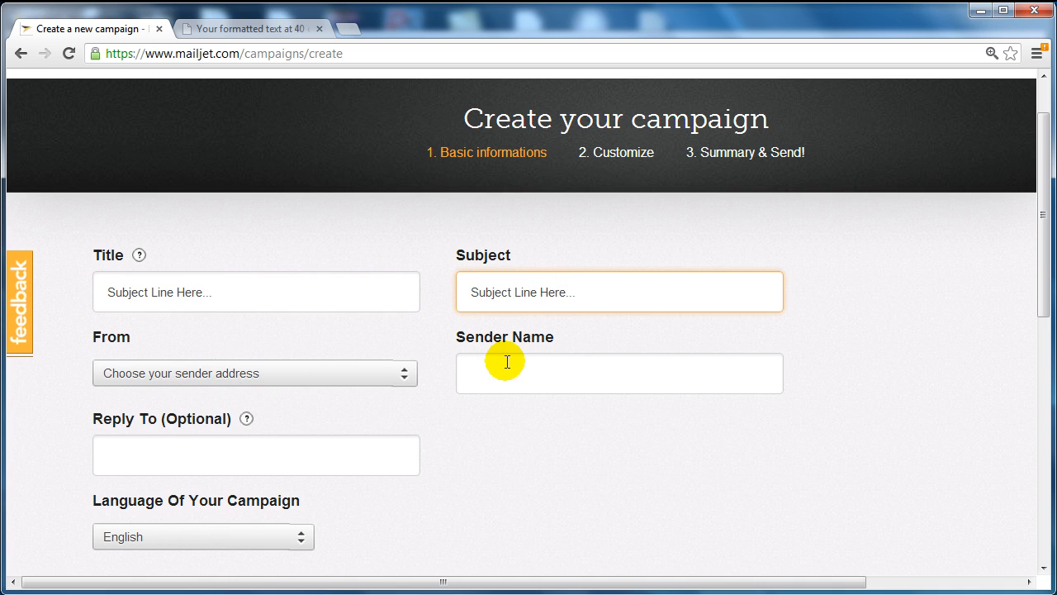
- Set sender name and From address to CheckThisOutRightNow
type("c")
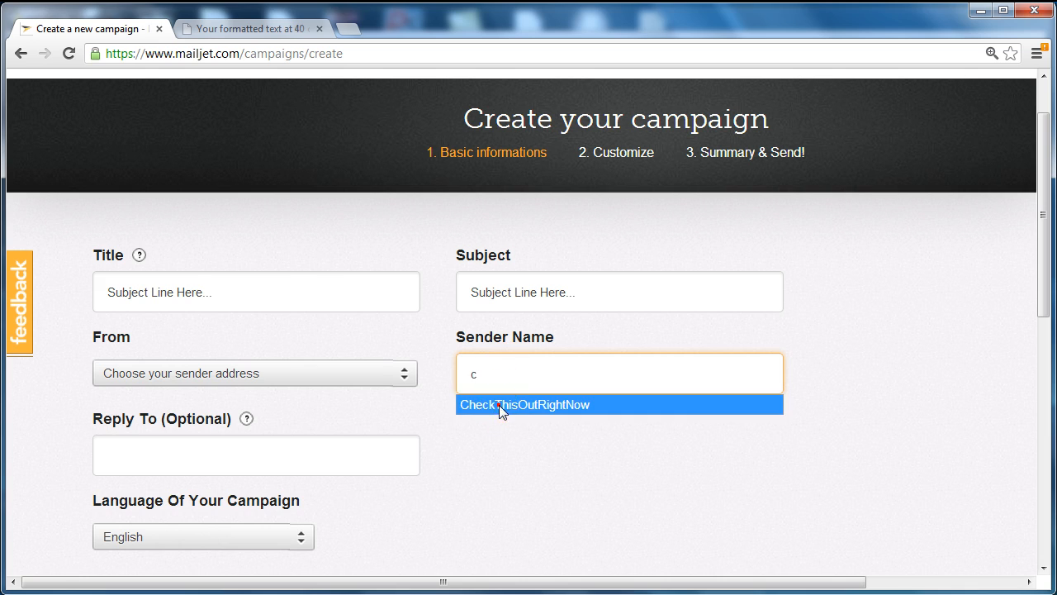
left_click(524, 403)
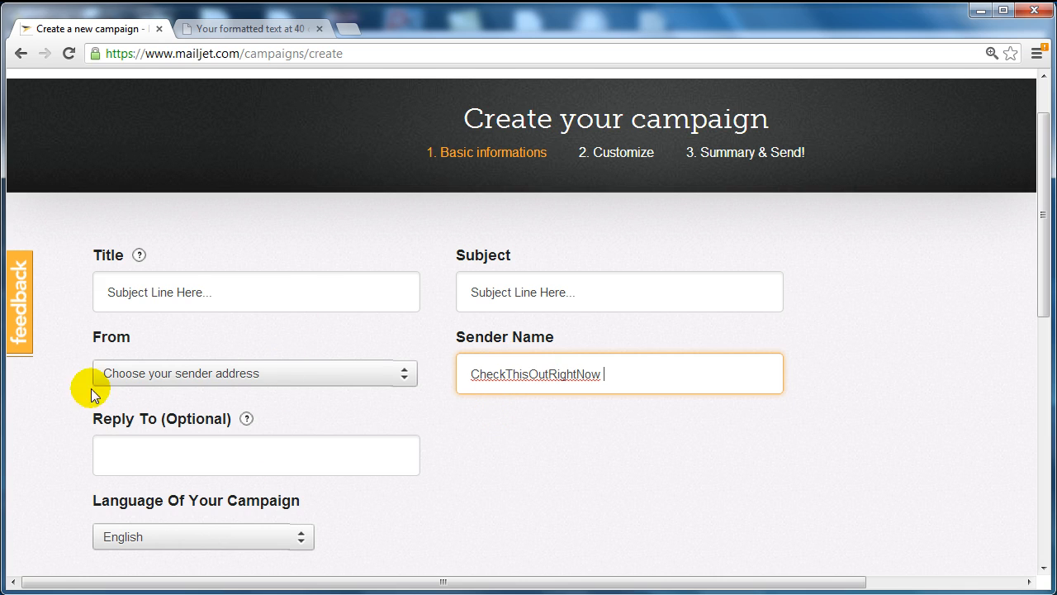
left_click(256, 373)
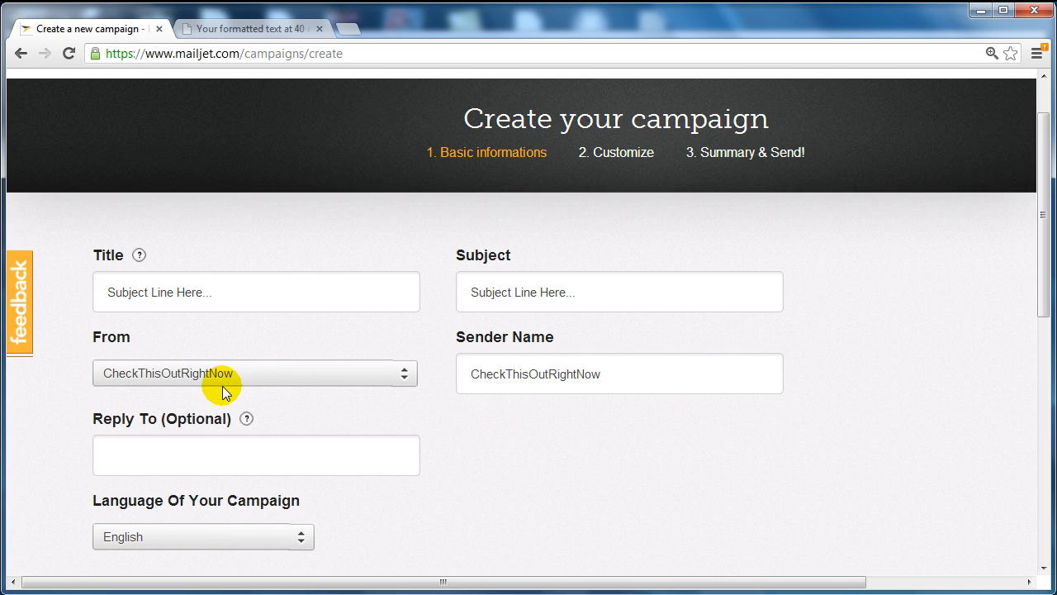
- Choose 'Import your HTML code (experts only)' as edition mode and save the basic details
scroll("down", 3)
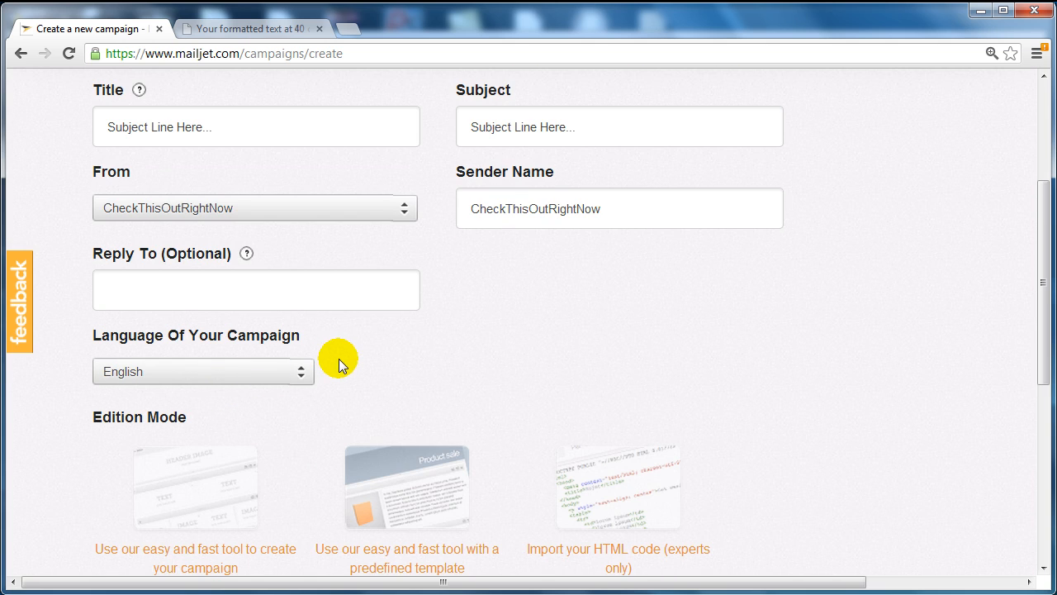
scroll("down", 3)
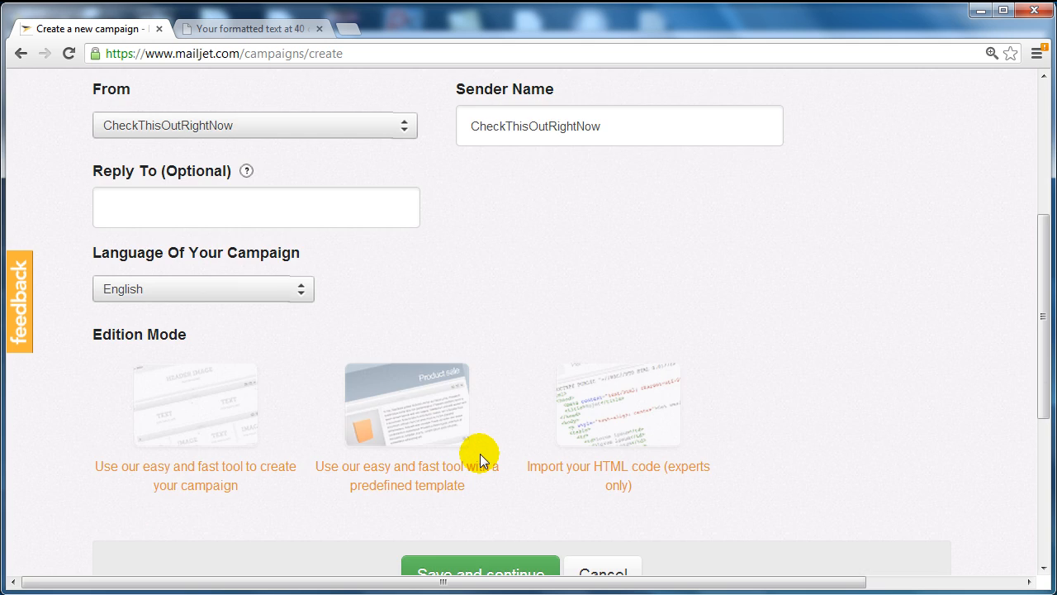
scroll("down", 3)
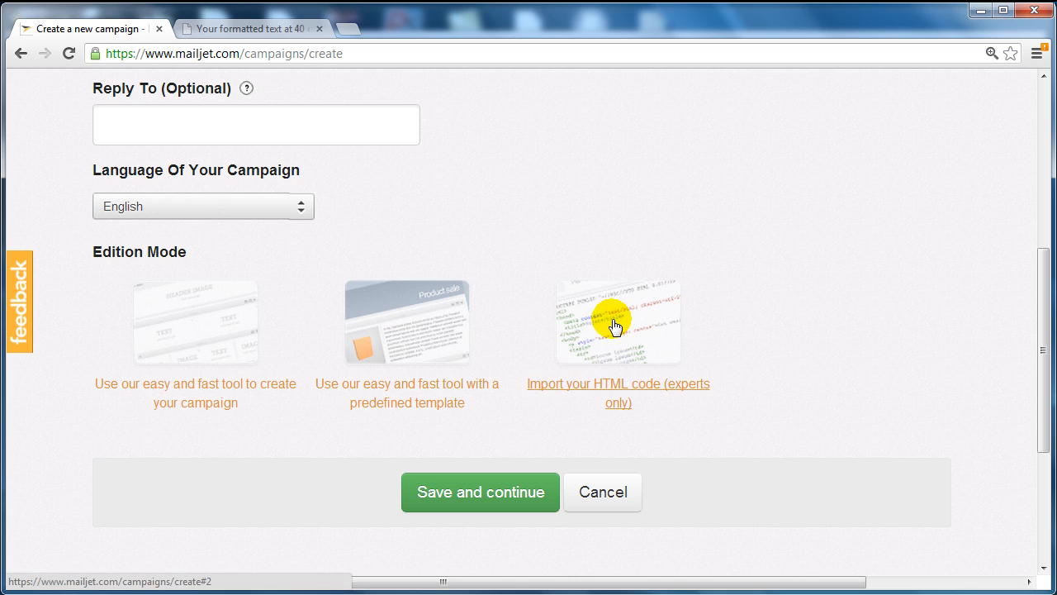
mouse_move(602, 248)
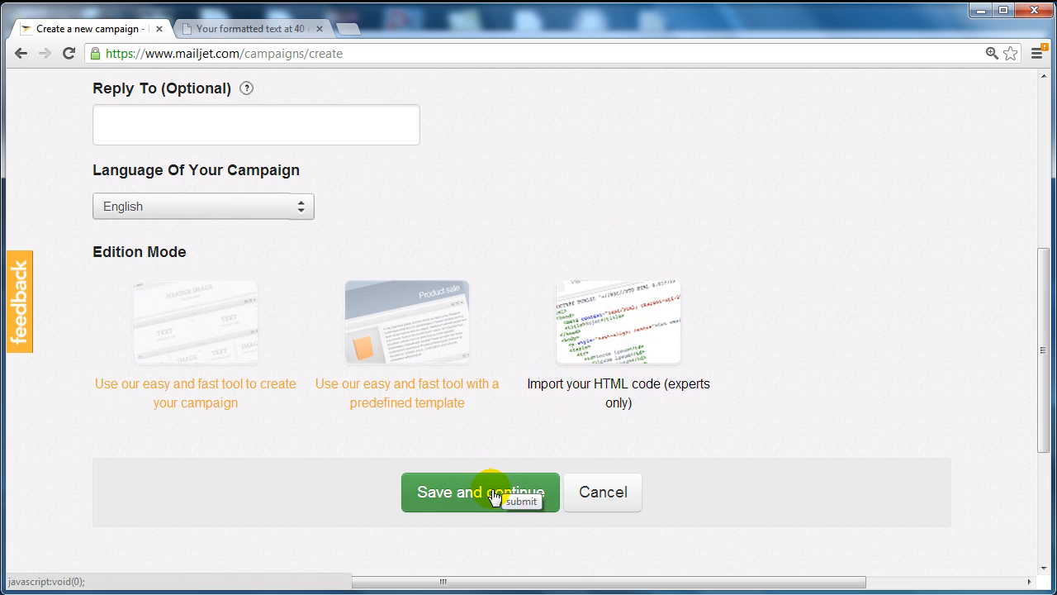
left_click(479, 493)
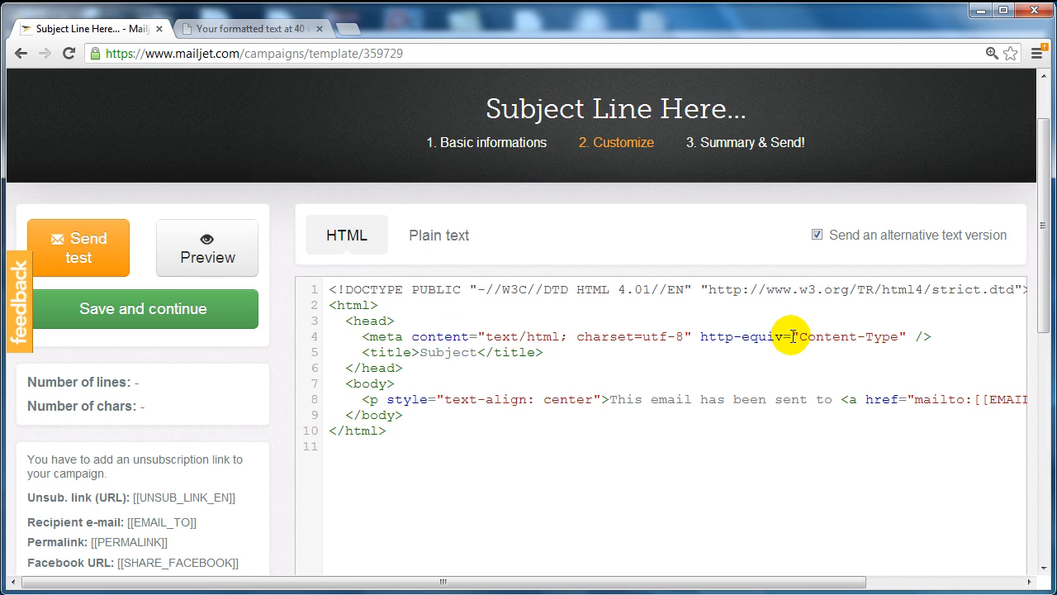
- Check the Plain text and HTML versions, then copy the 'Unsub. link (URL): [[UNSUB_LINK_EN]]' line
scroll("down", 3)
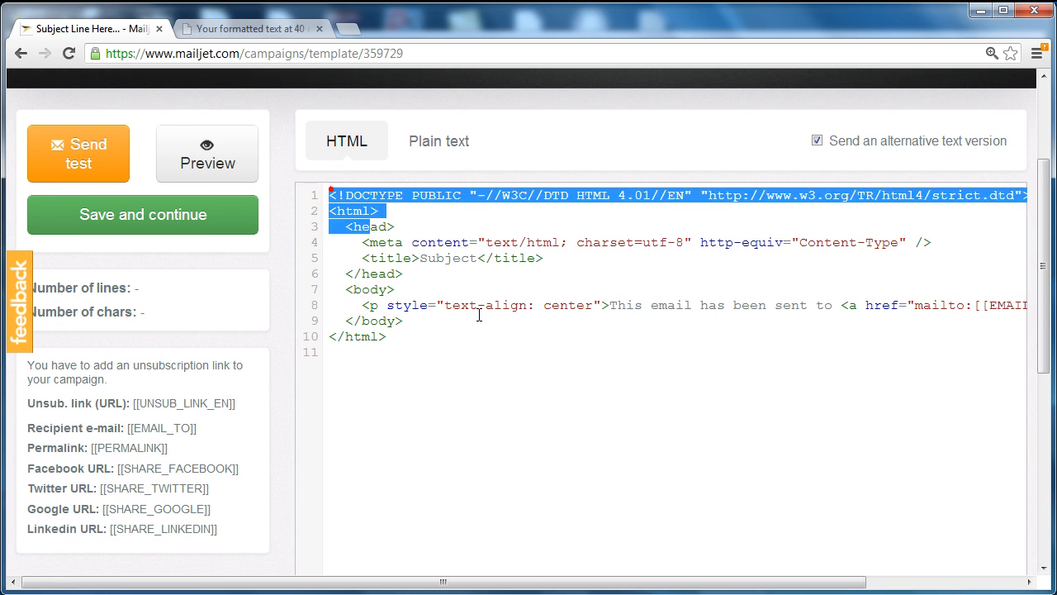
left_click(440, 141)
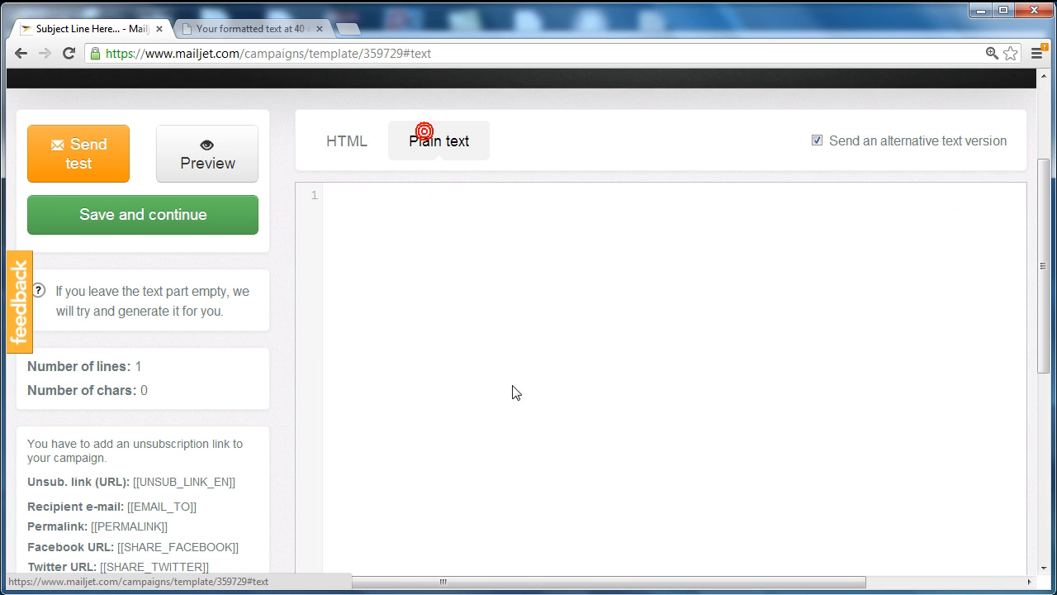
left_click(347, 140)
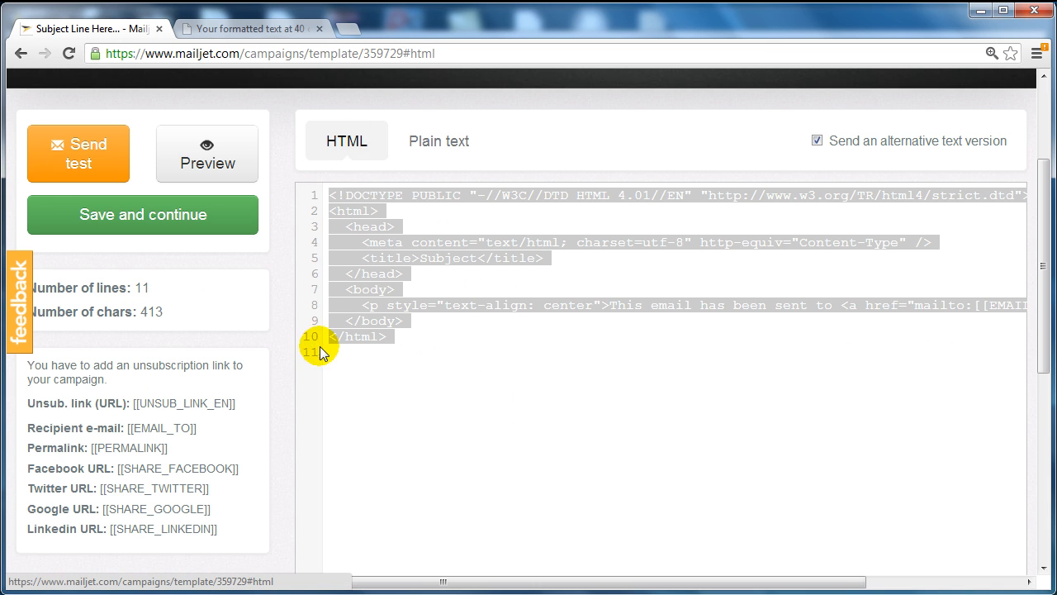
mouse_move(228, 380)
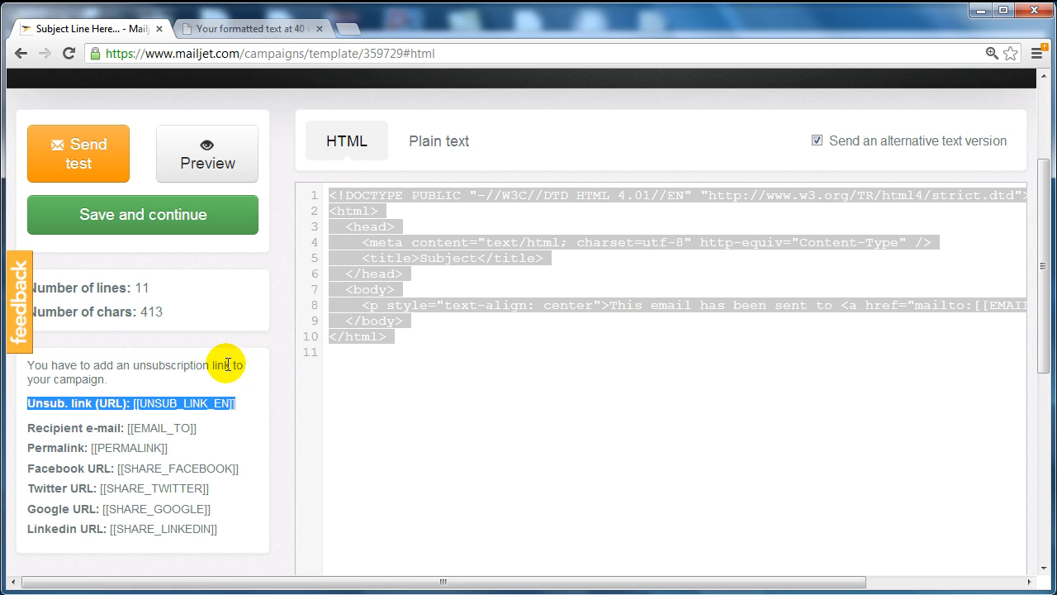
mouse_move(63, 411)
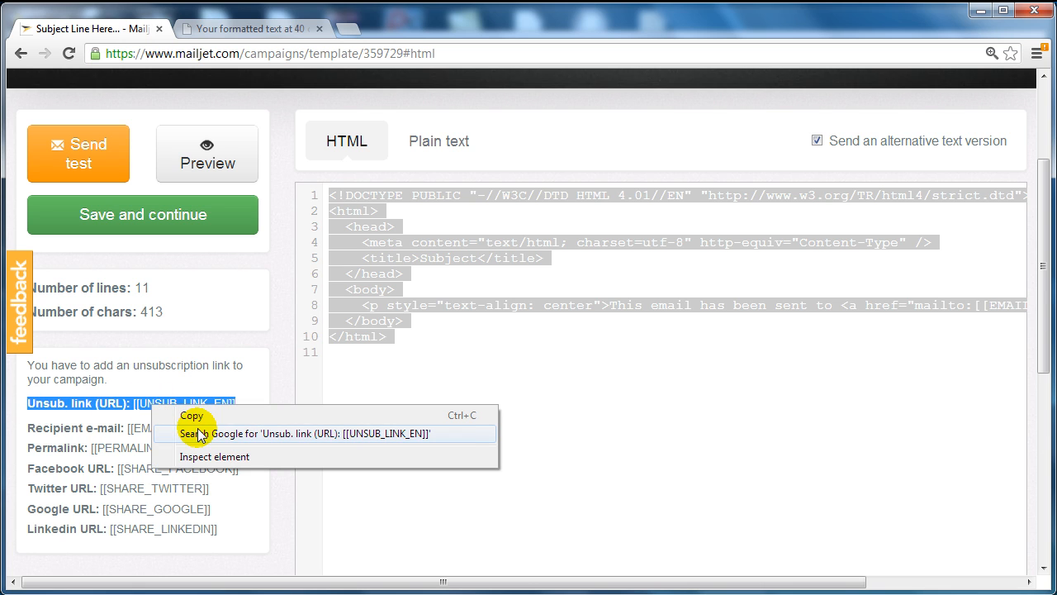
left_click(192, 416)
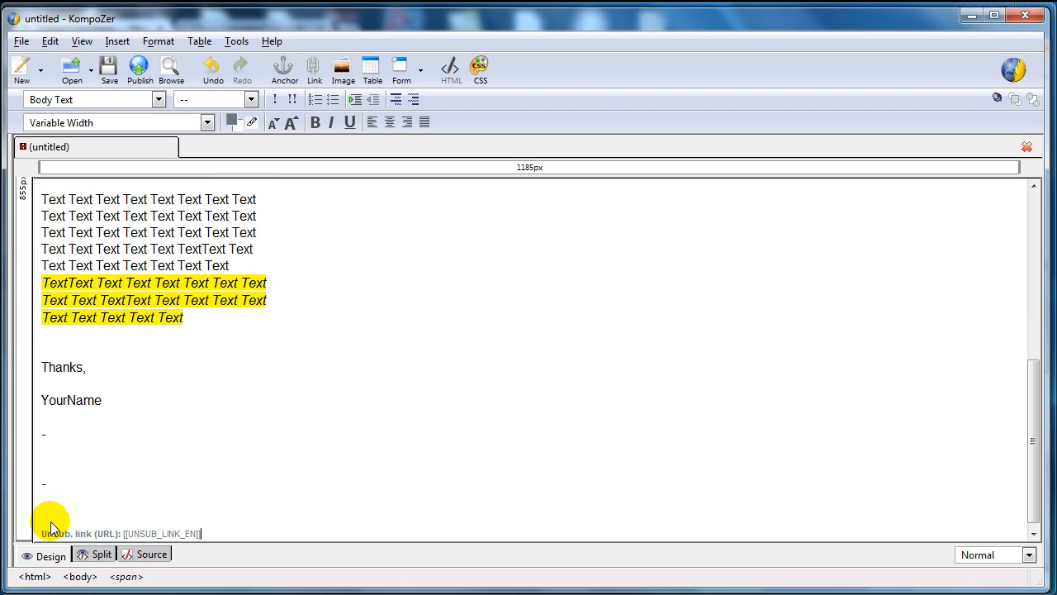
mouse_move(202, 496)
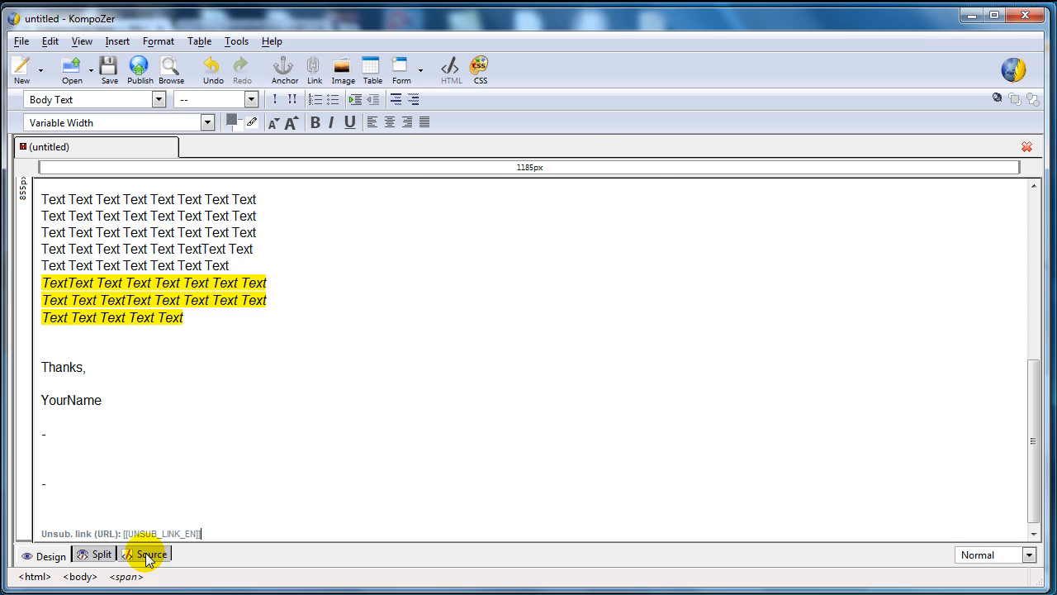
- Show the letter's HTML source in KompoZer and focus into the code
left_click(152, 555)
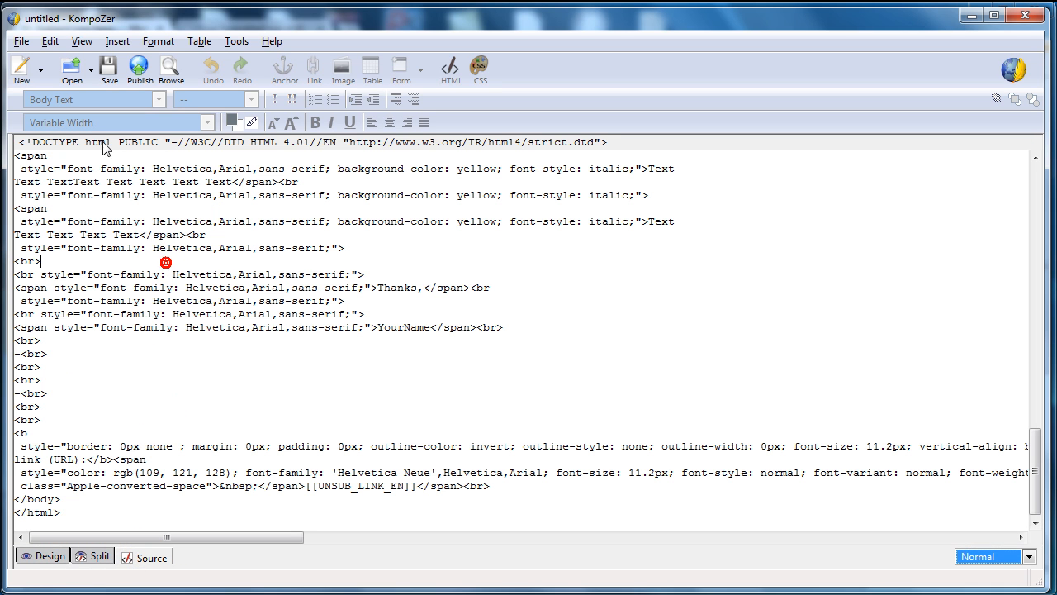
left_click(49, 41)
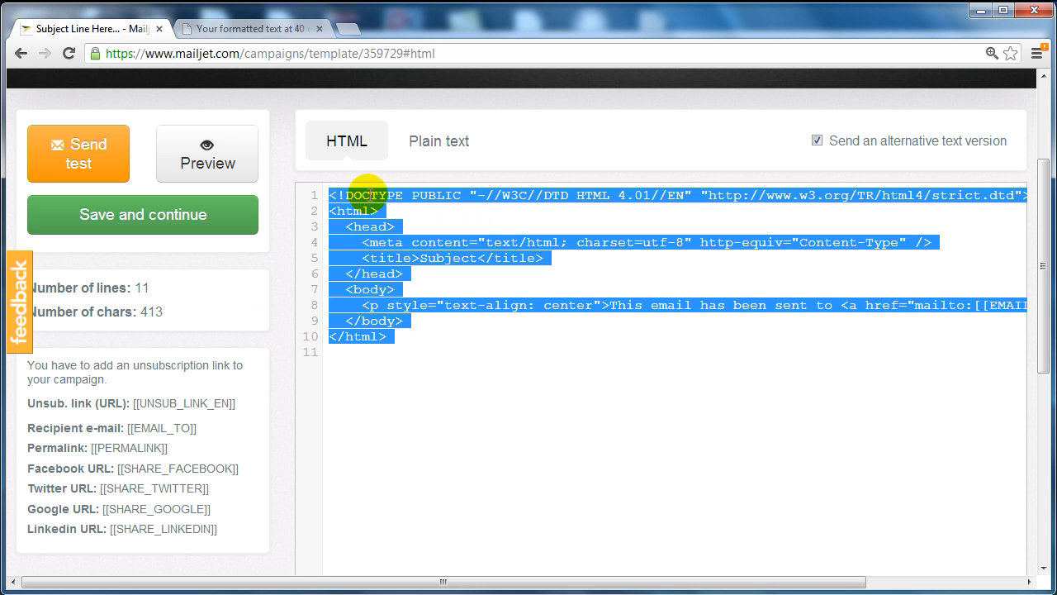
- Clear Mailjet's default HTML and paste KompoZer's letter source into the editor
right_click(379, 242)
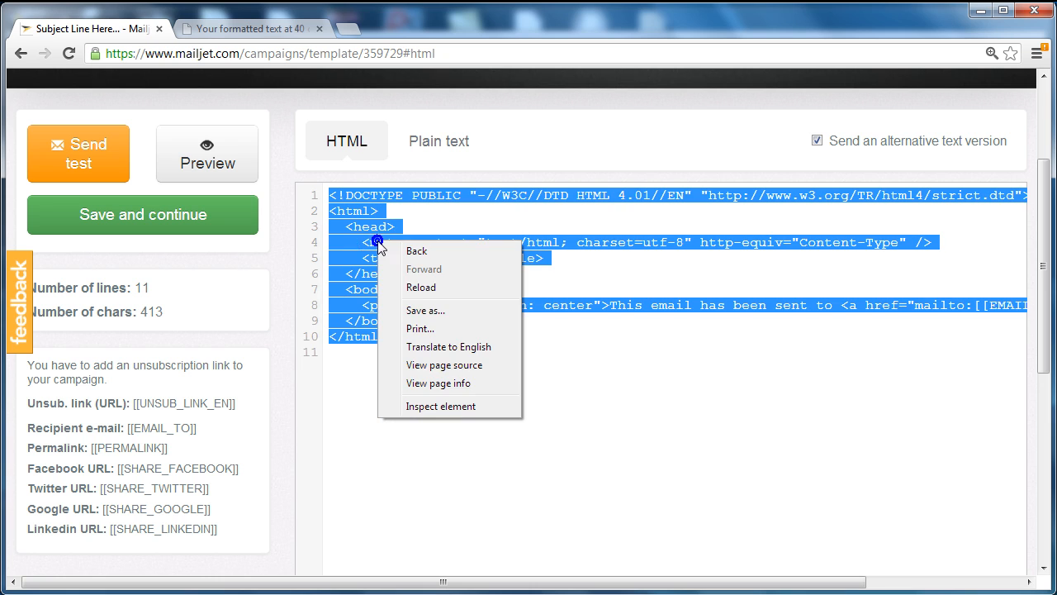
left_click(281, 190)
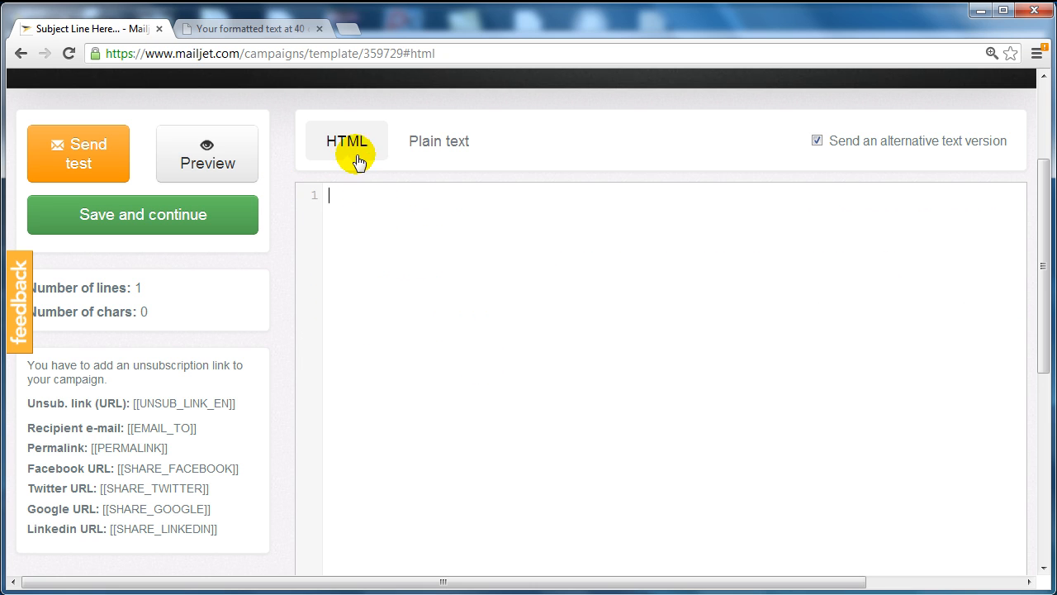
right_click(347, 207)
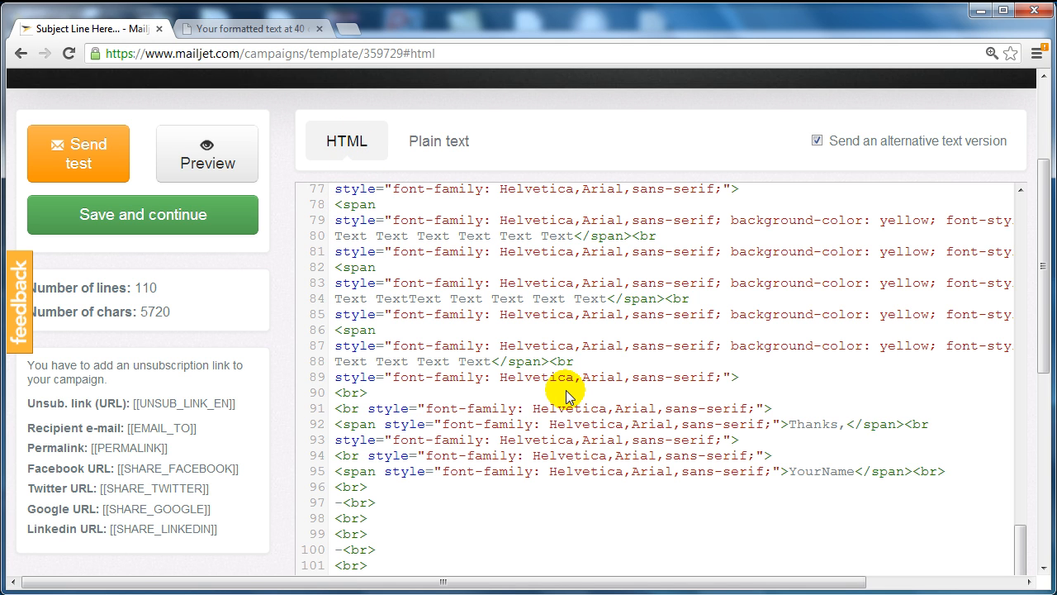
mouse_move(393, 271)
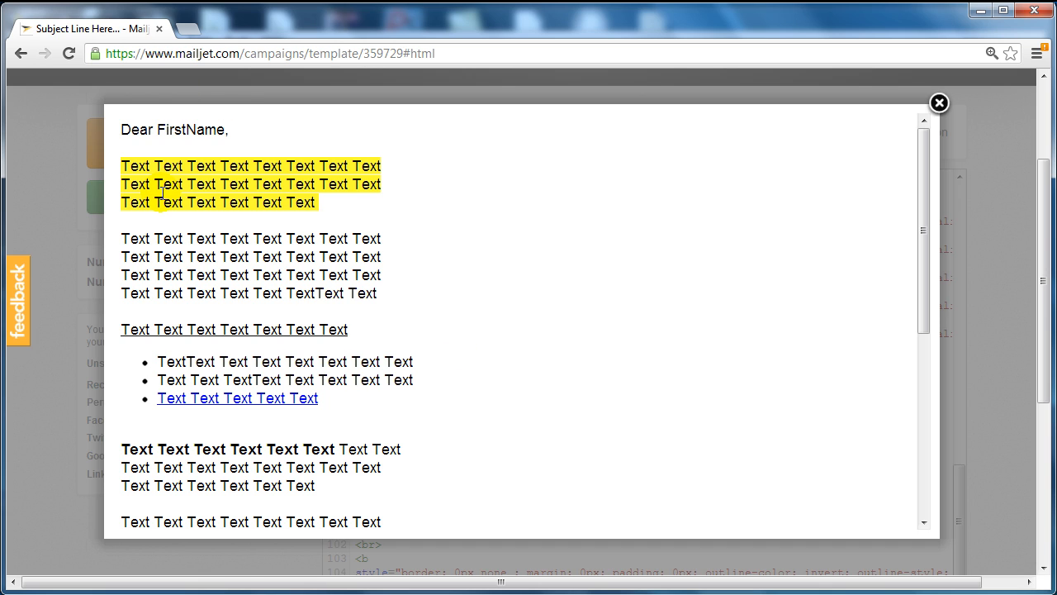
- Test a link in the email preview, return to the campaign and close the preview
scroll("down", 3)
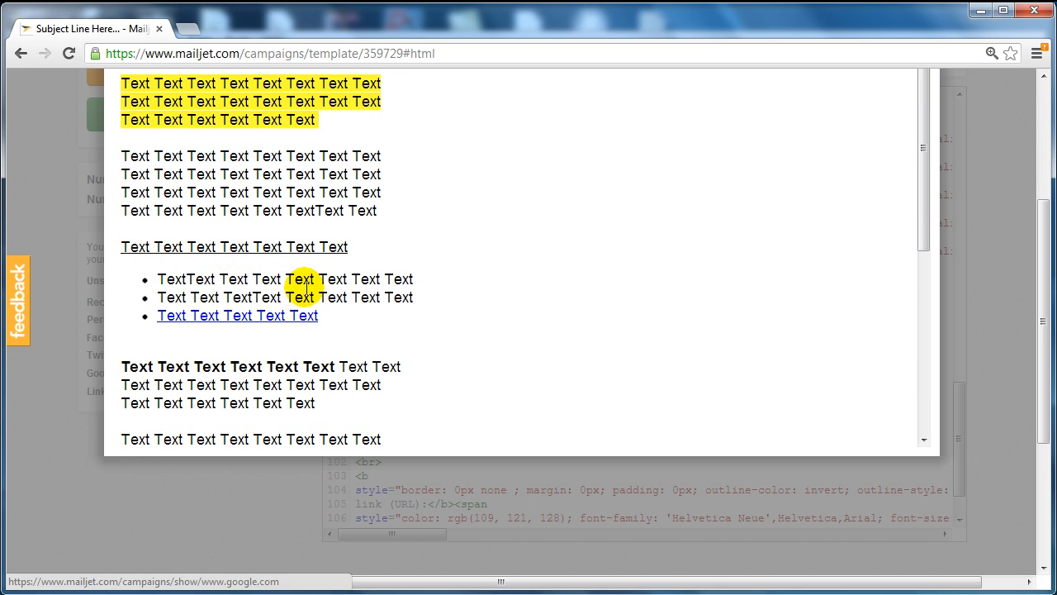
left_click(238, 314)
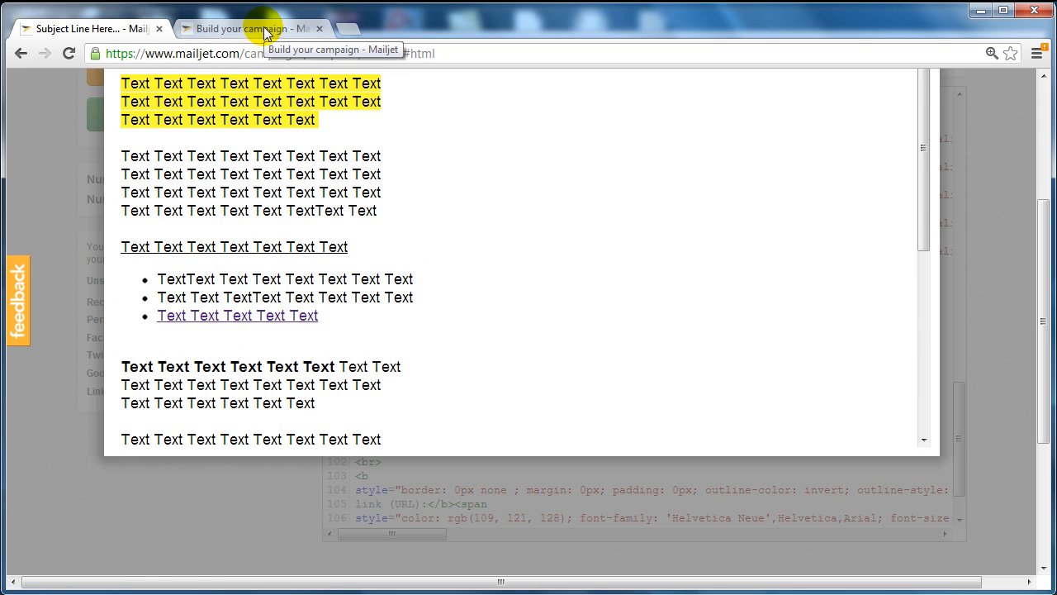
left_click(319, 28)
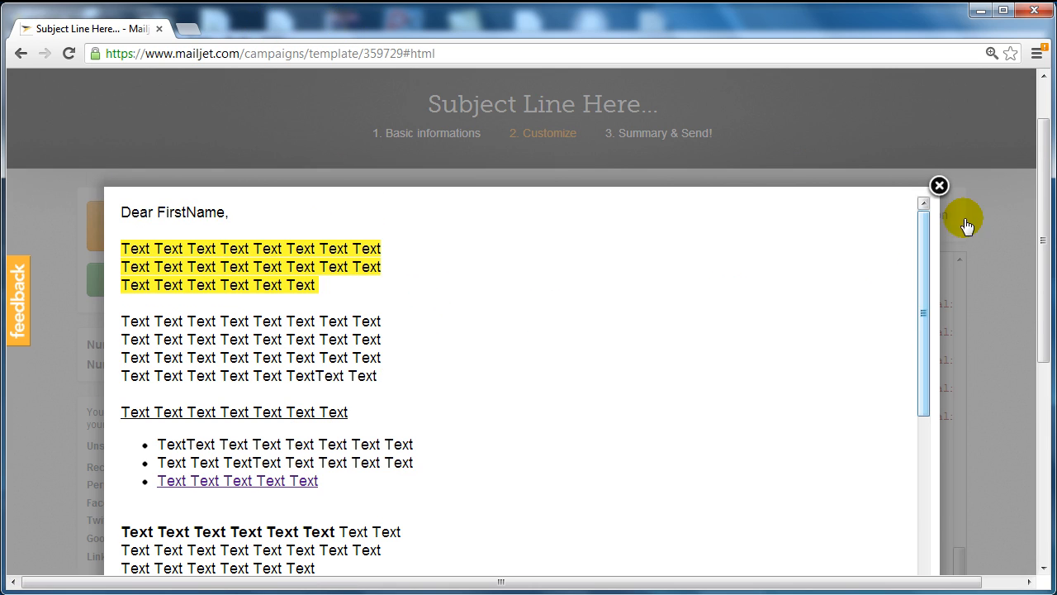
left_click(938, 186)
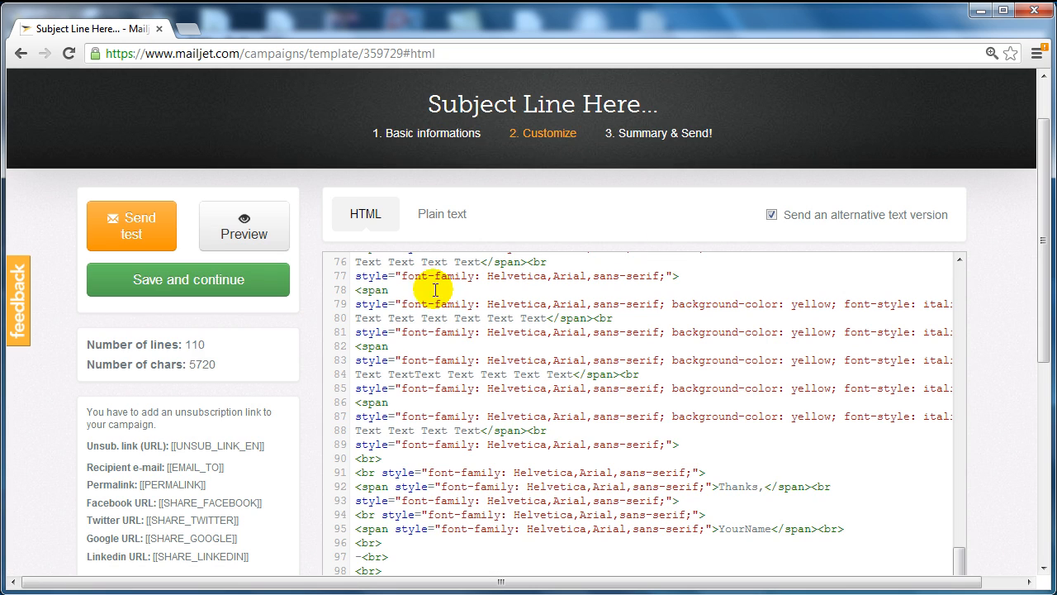
mouse_move(199, 284)
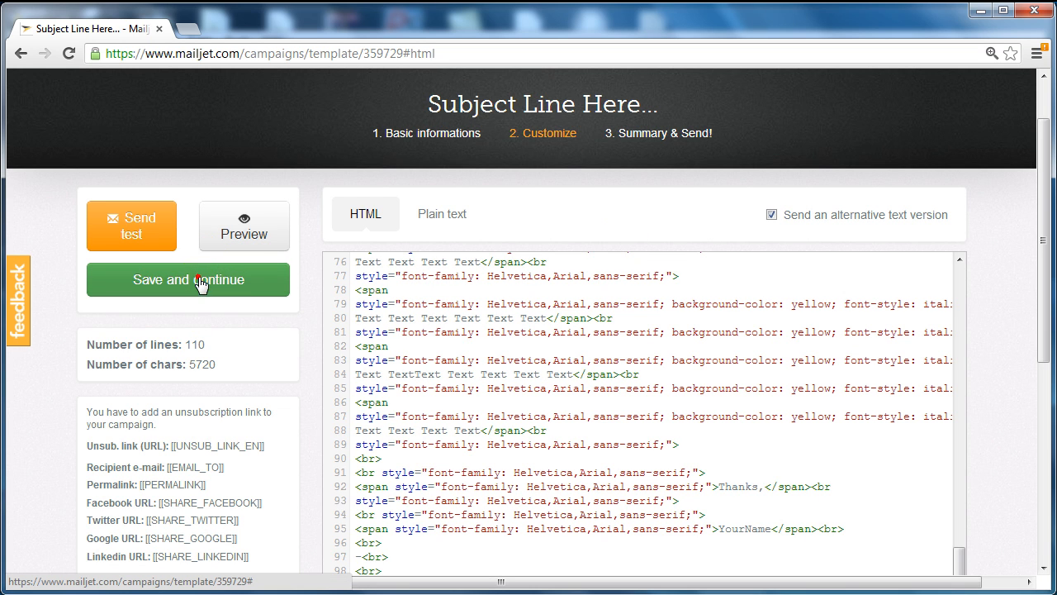
- Save the customized HTML and continue to the Summary & Send page
left_click(189, 279)
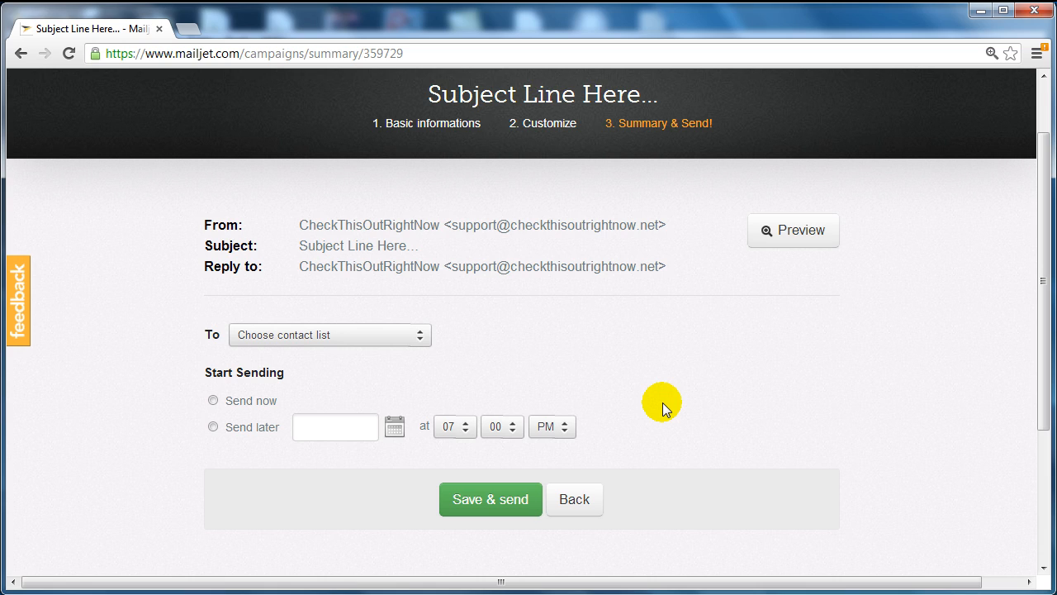
mouse_move(841, 395)
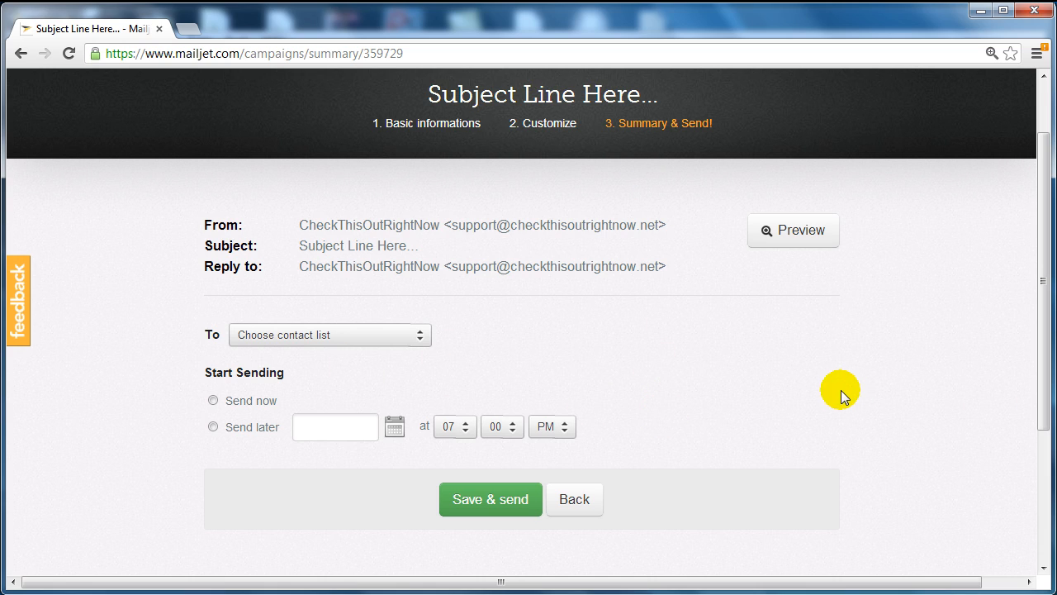
mouse_move(836, 393)
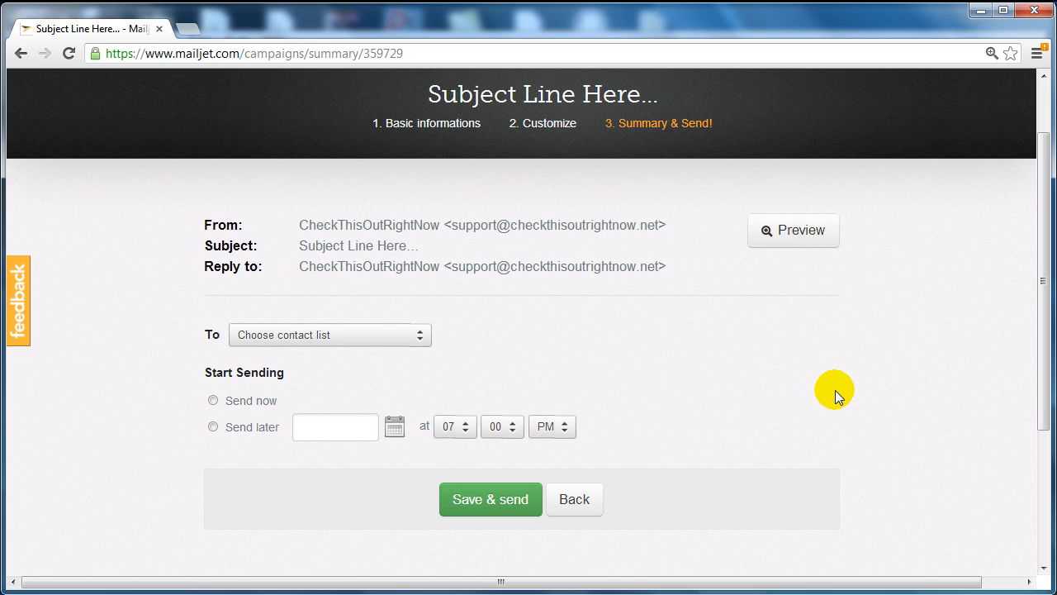